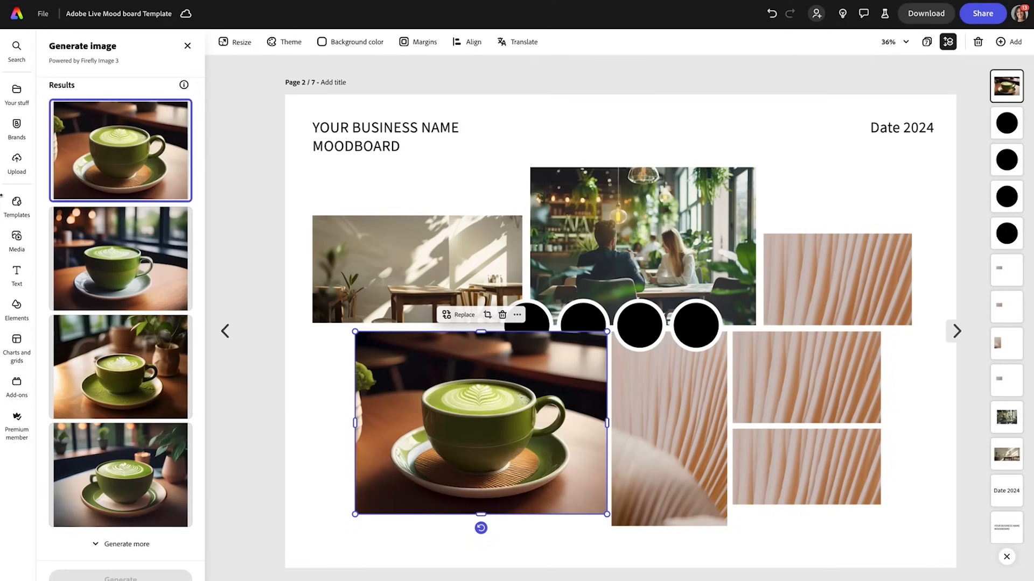
Open page 2 of the moodboard from the page grid for editing.
left_click(120, 368)
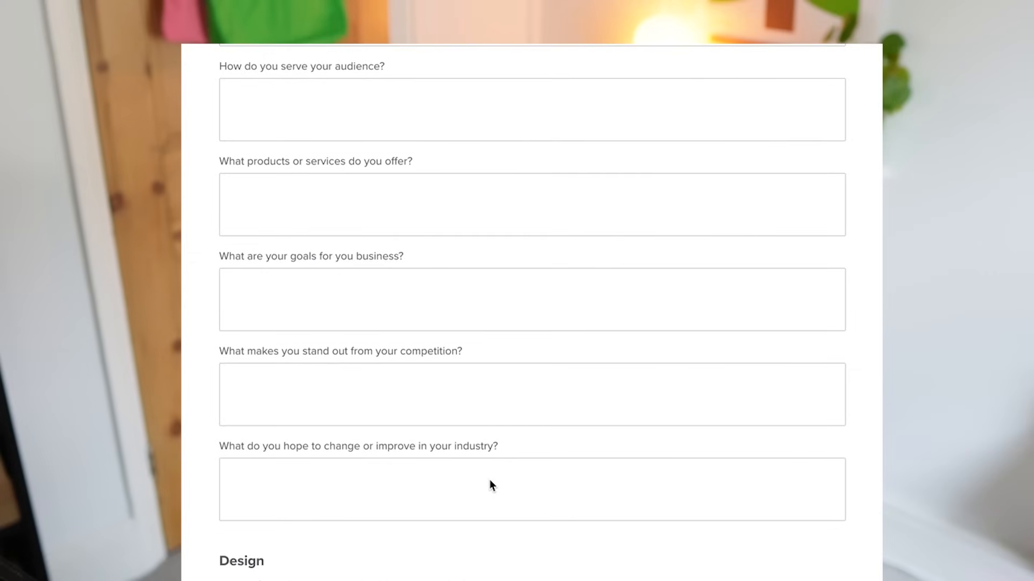
scroll("down", 3)
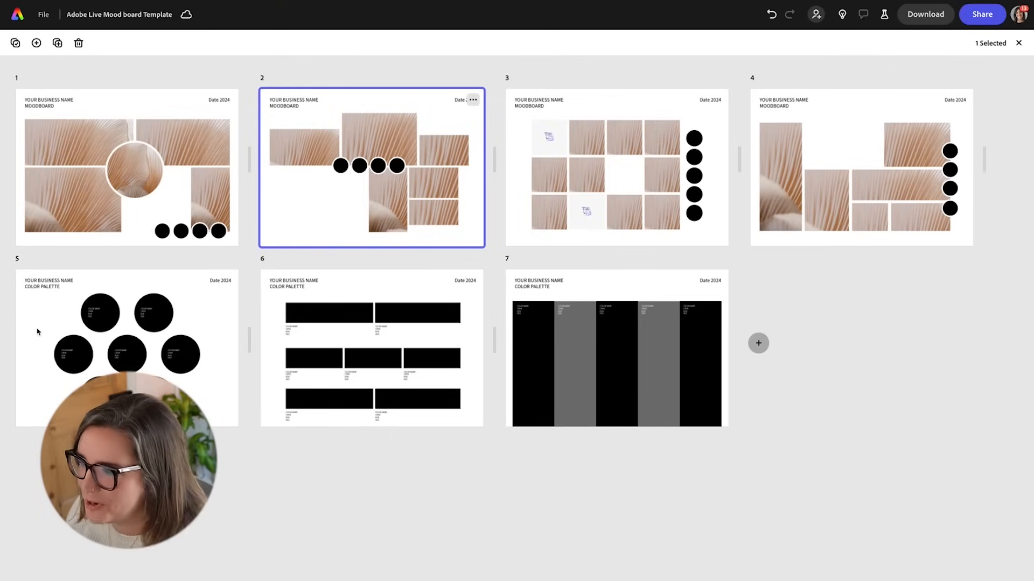
mouse_move(607, 369)
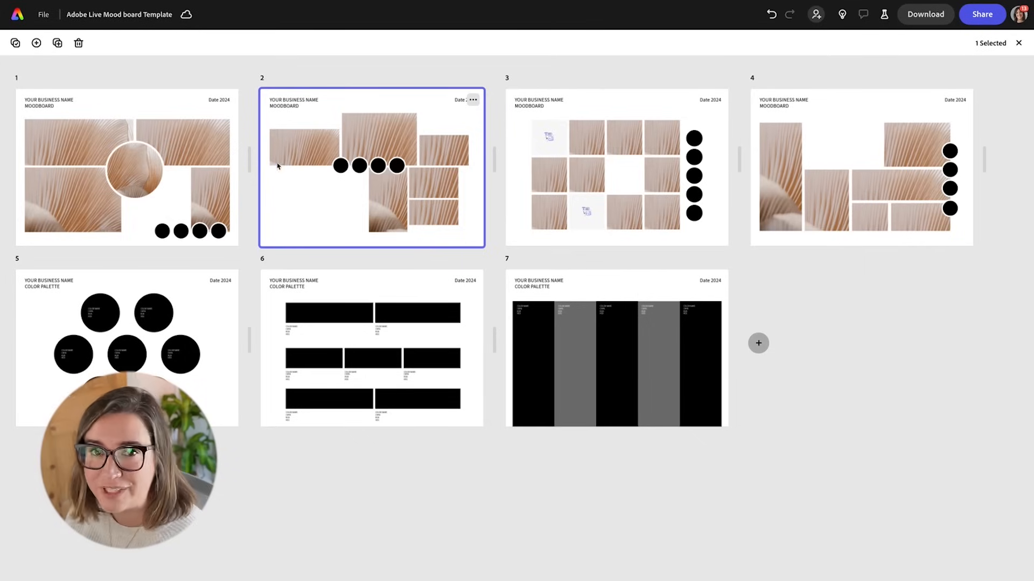
double_click(370, 167)
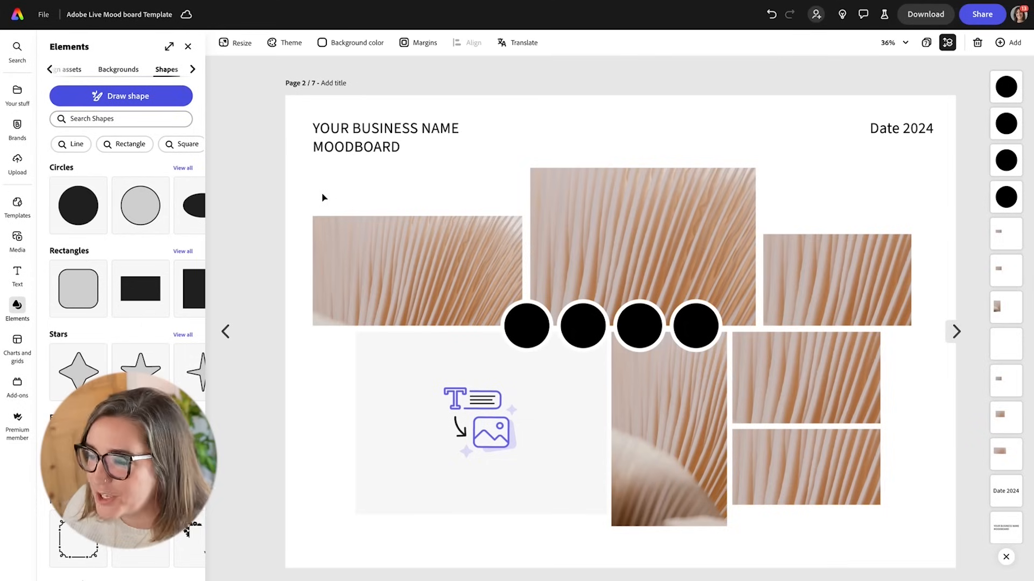
Bring up the Media panel's stock Photos library beside the page.
left_click(480, 426)
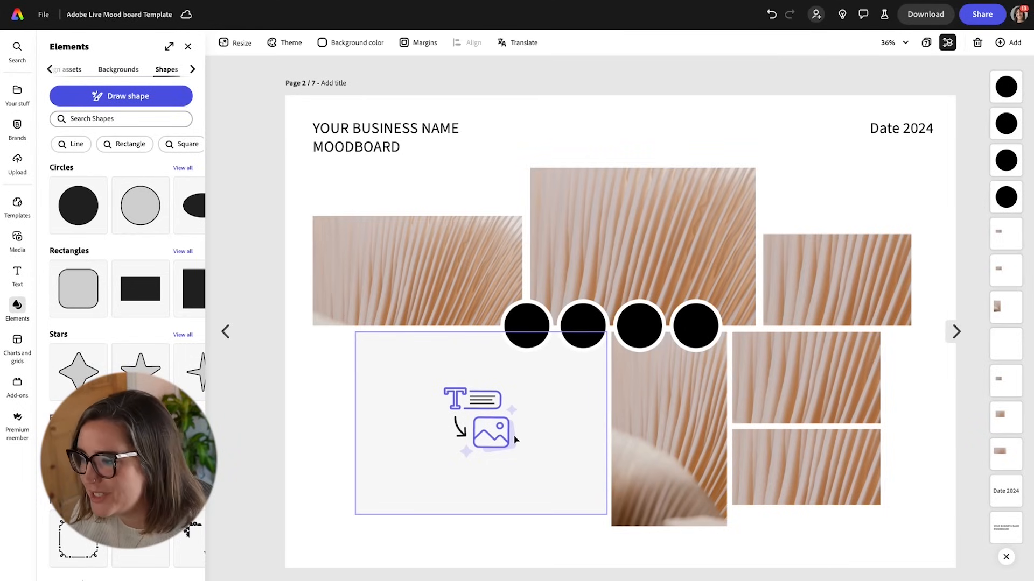
left_click(420, 285)
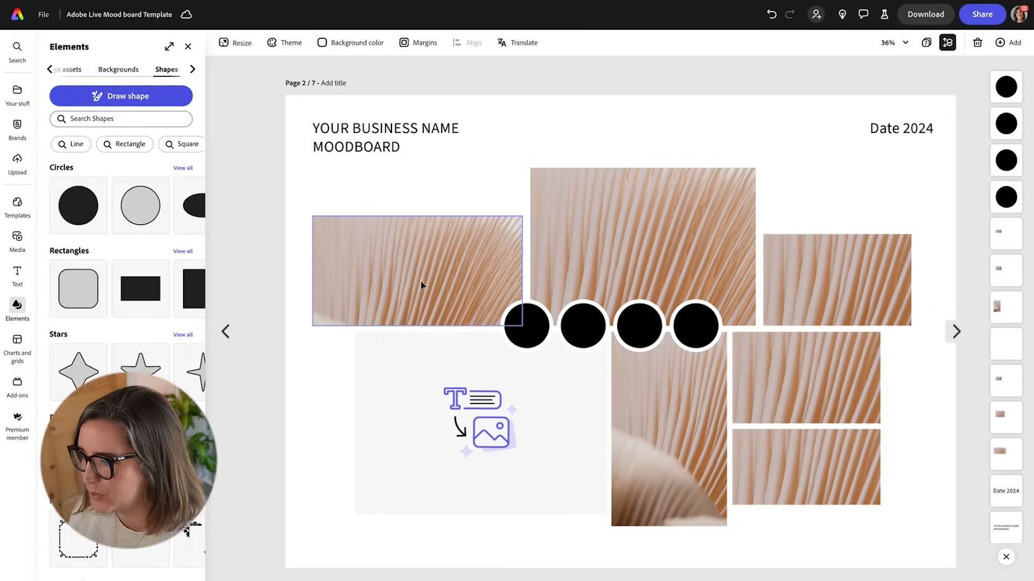
left_click(18, 238)
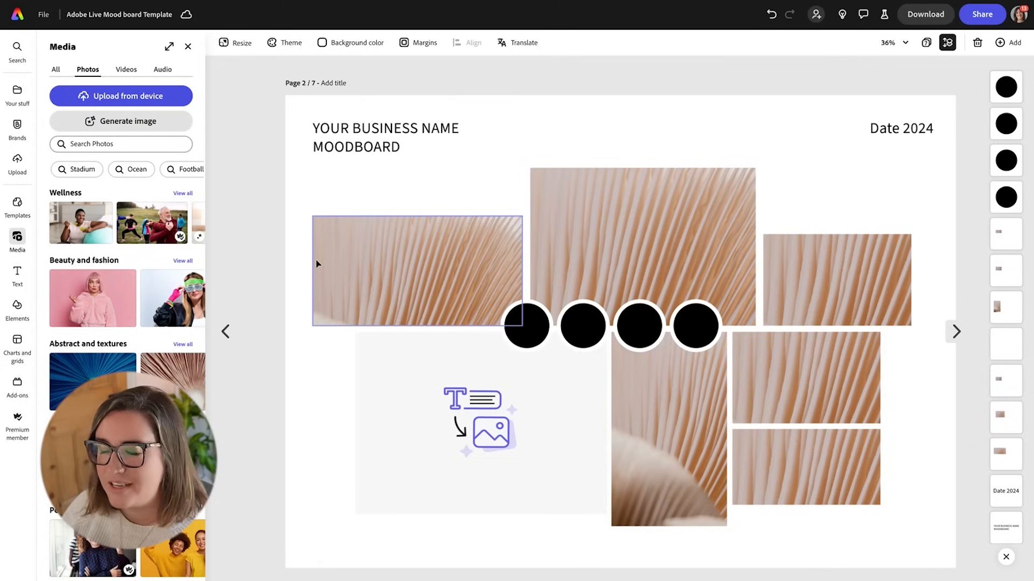
Place a busy, plant-filled cafe interior photo into the top middle frame.
left_click(416, 270)
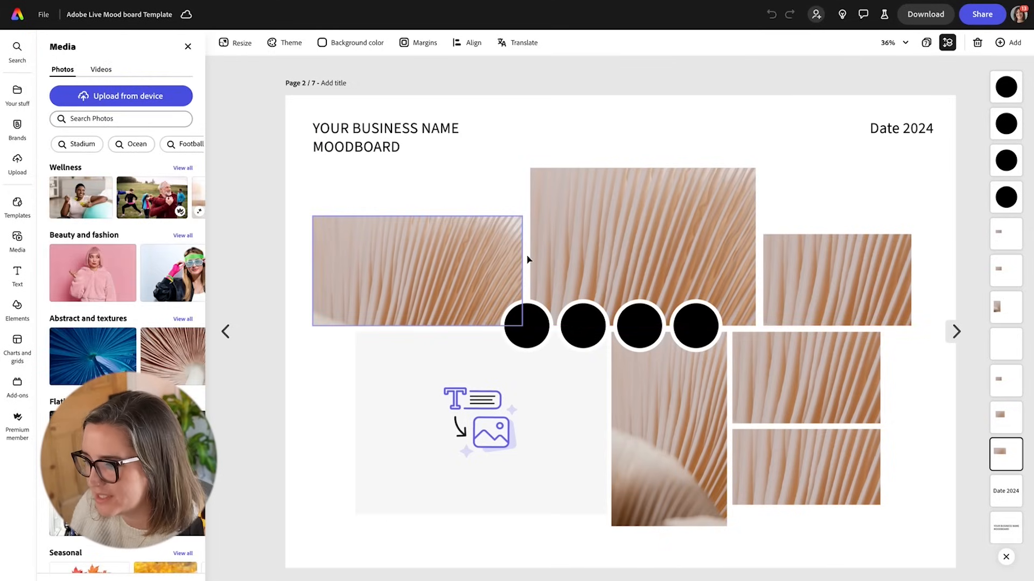
left_click(480, 433)
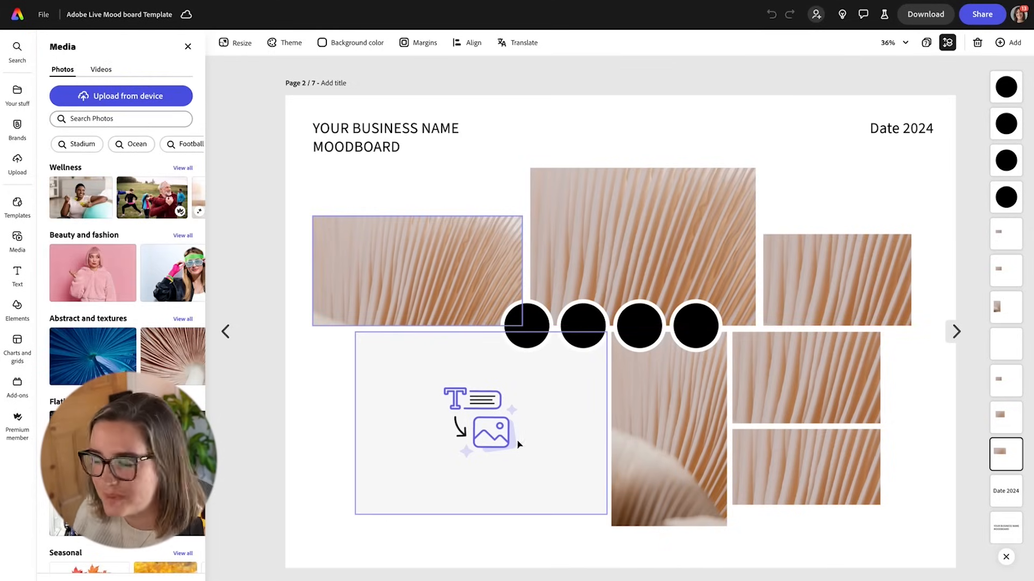
left_click(641, 241)
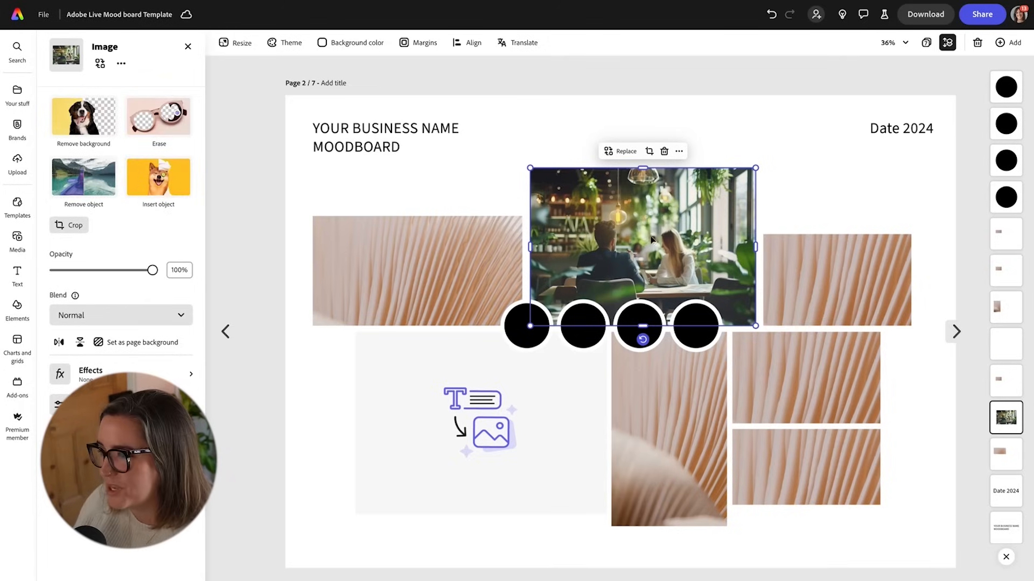
mouse_move(558, 240)
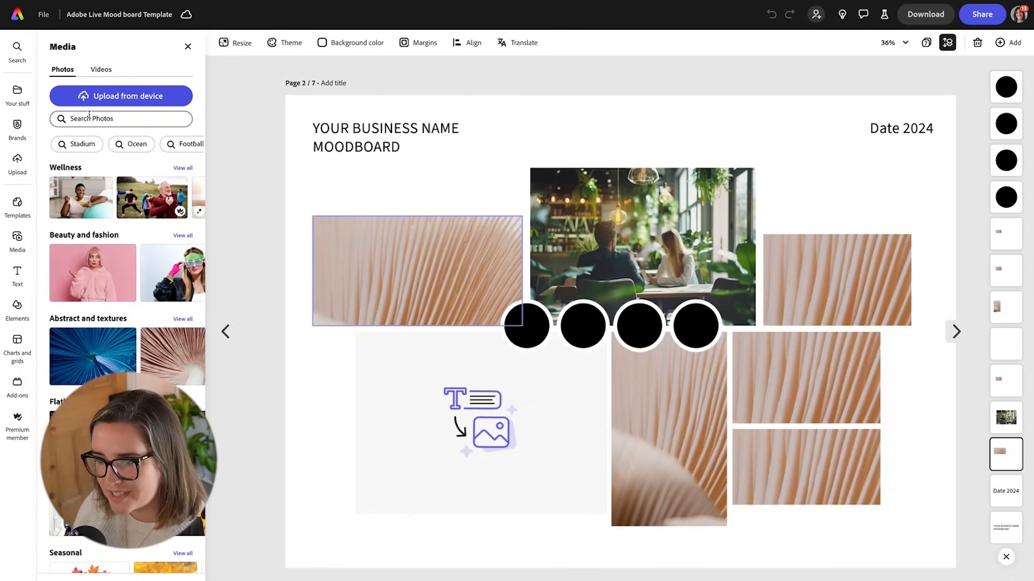
Generate a matcha close-up ('close up of cup of matcha in a cosy but minimalist trendy cafe in a rustic cup mostly white') and use the second result.
type("calm ca")
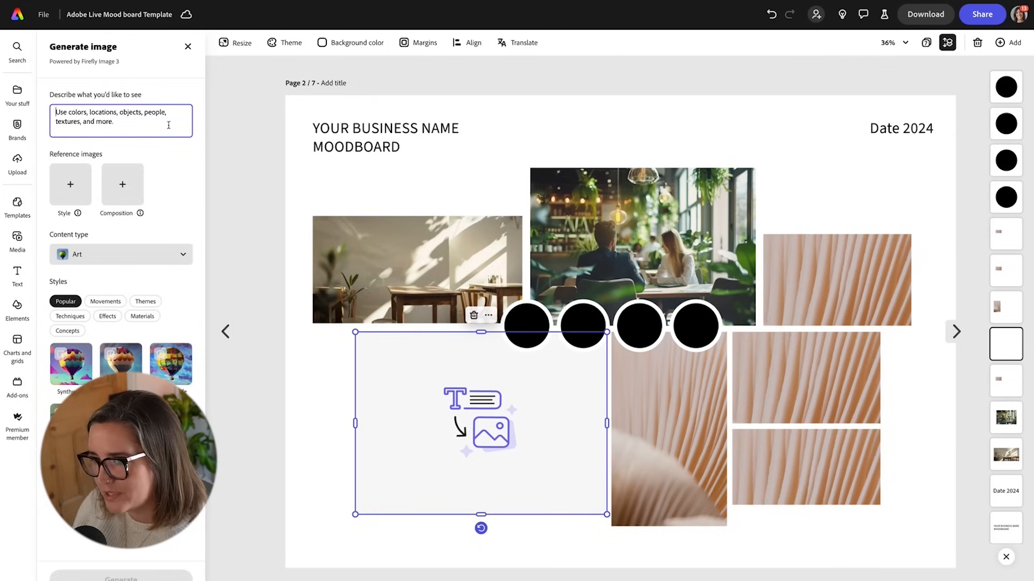
type("close up of cup of matcha in a cosy but minimalist trendy cafe")
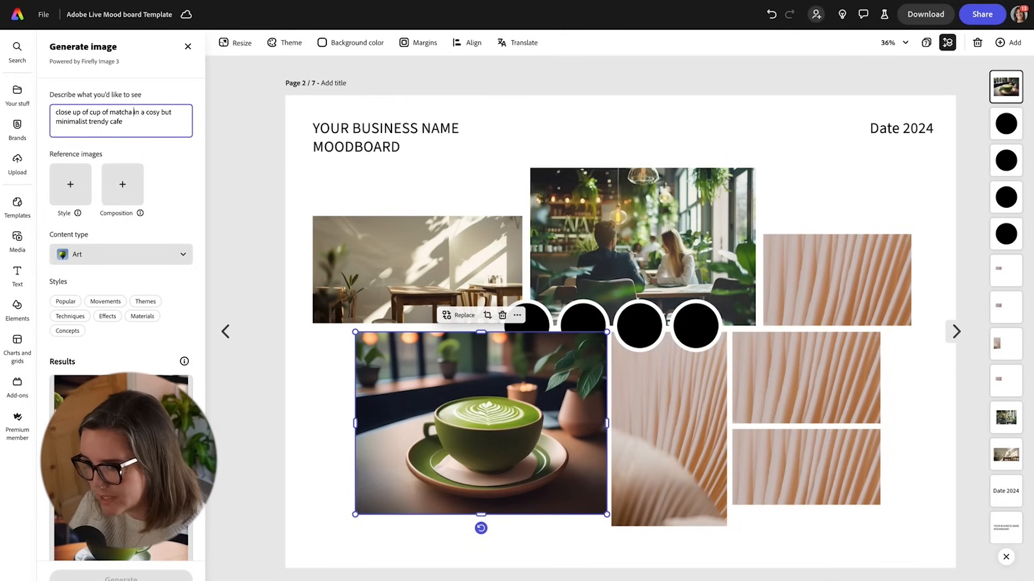
type("in a rustic cup")
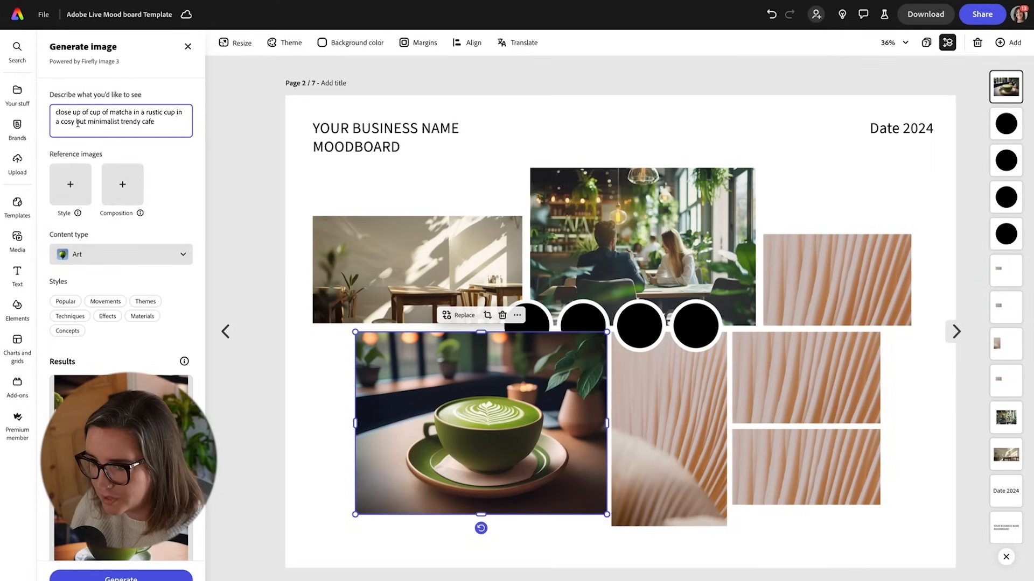
type("m")
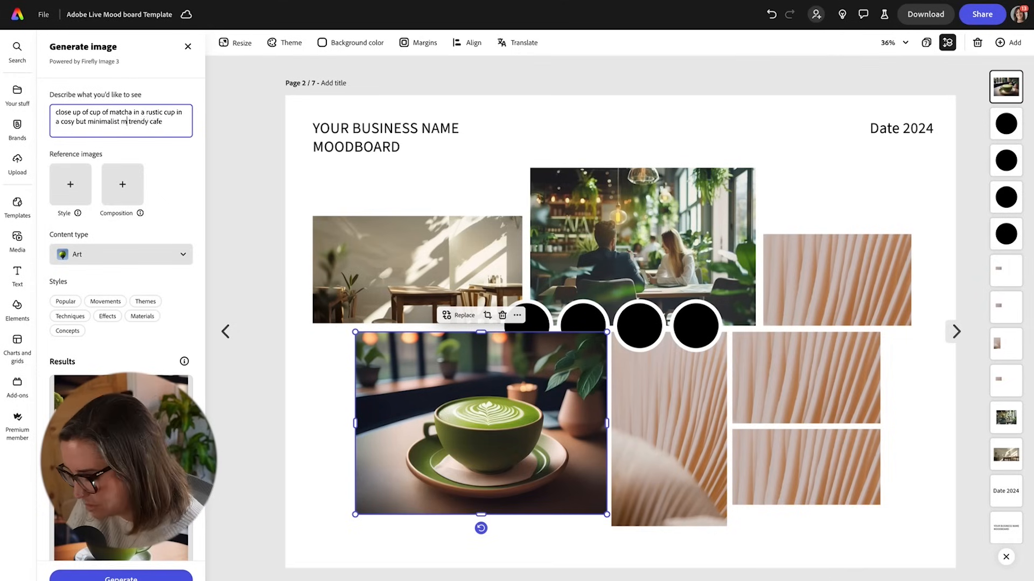
type("ostly white")
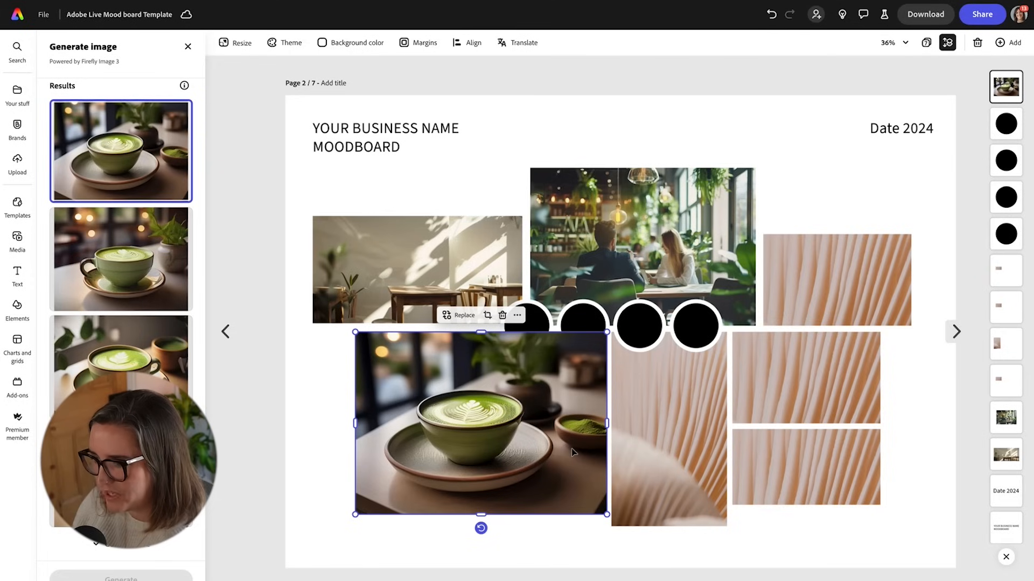
left_click(120, 260)
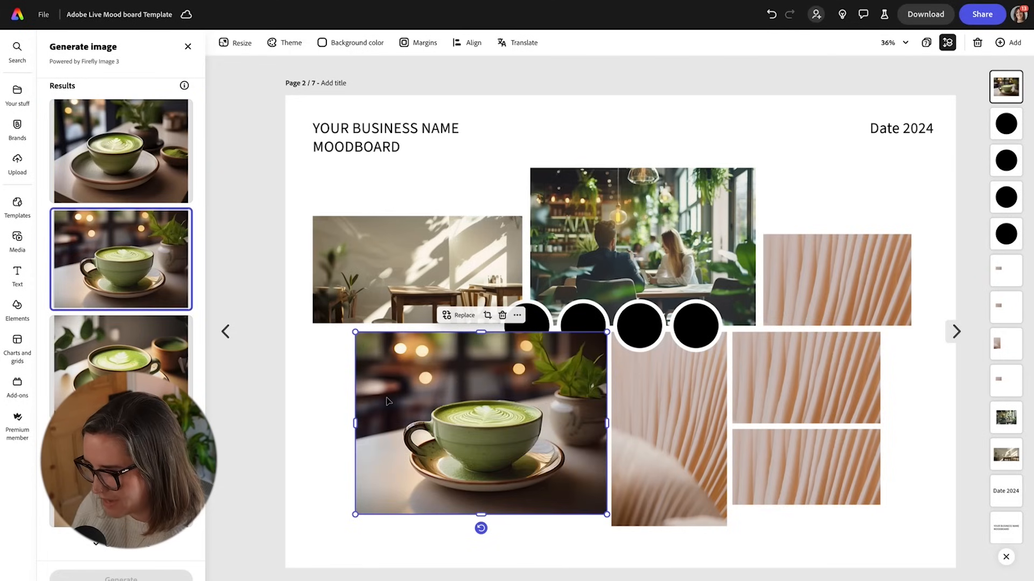
mouse_move(113, 274)
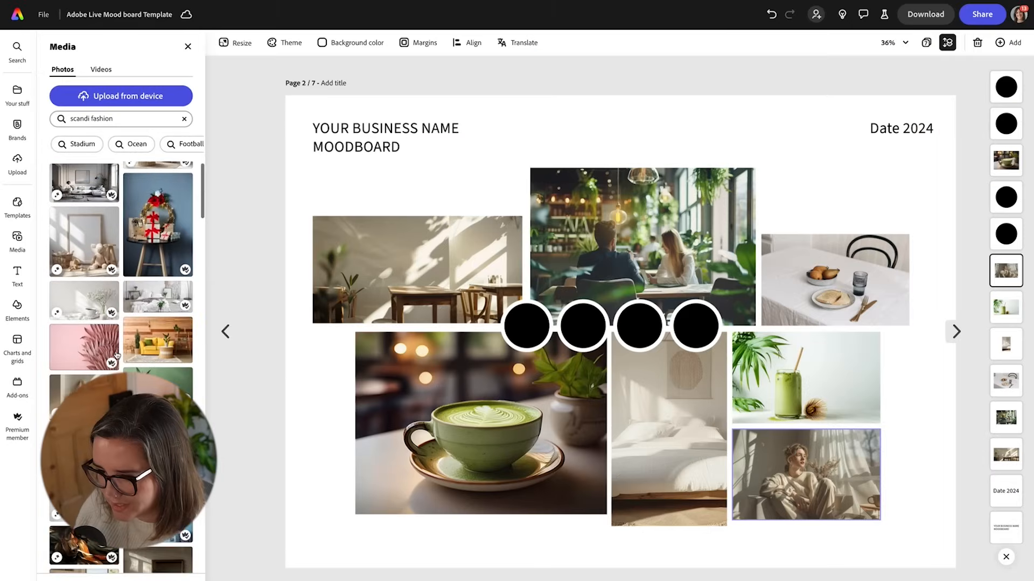
Fill the first black circle with matcha green.
left_click(529, 326)
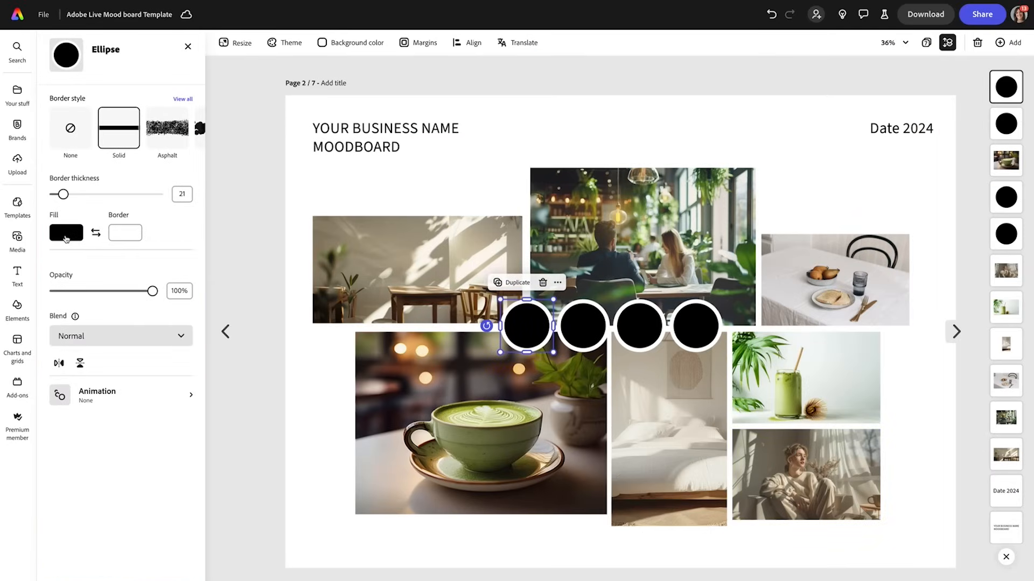
left_click(65, 232)
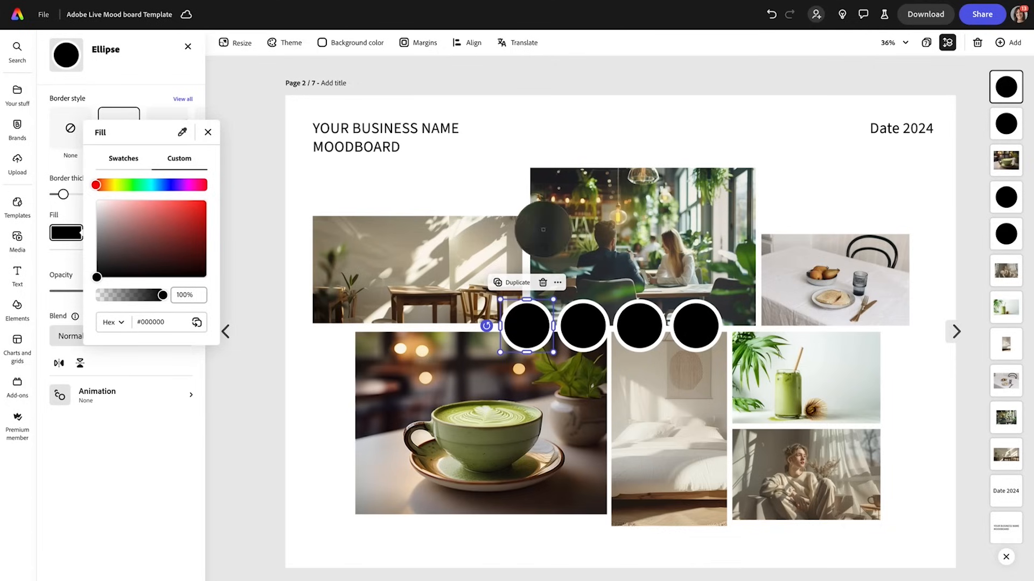
left_click(123, 158)
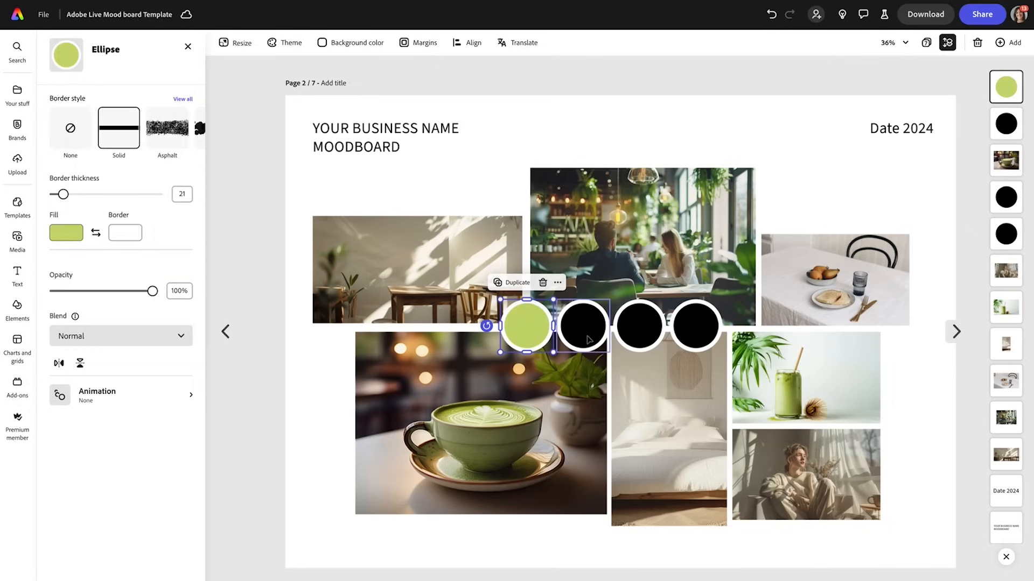
Fill the remaining three circles with dark navy, taupe and pale beige.
left_click(584, 325)
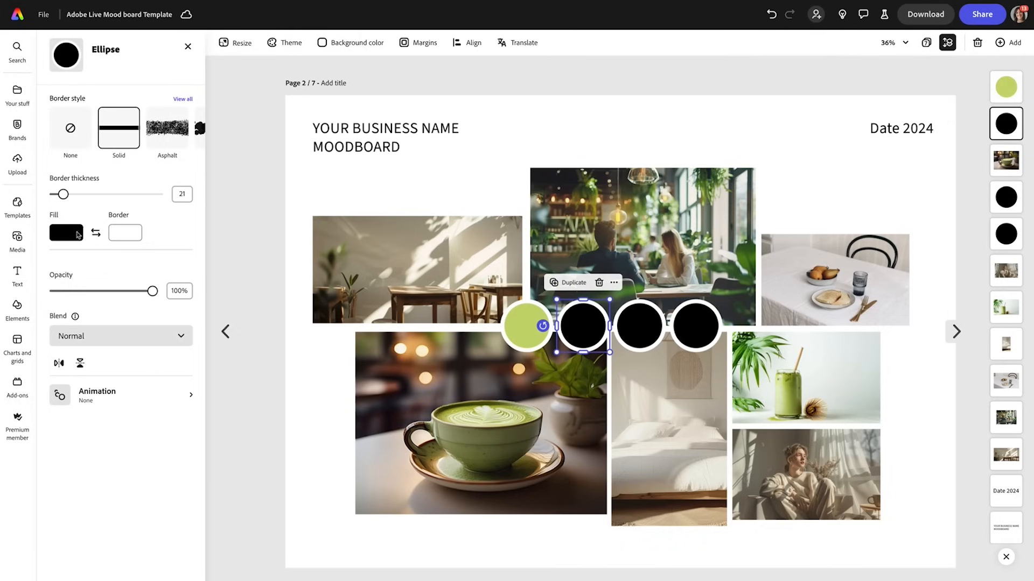
left_click(67, 232)
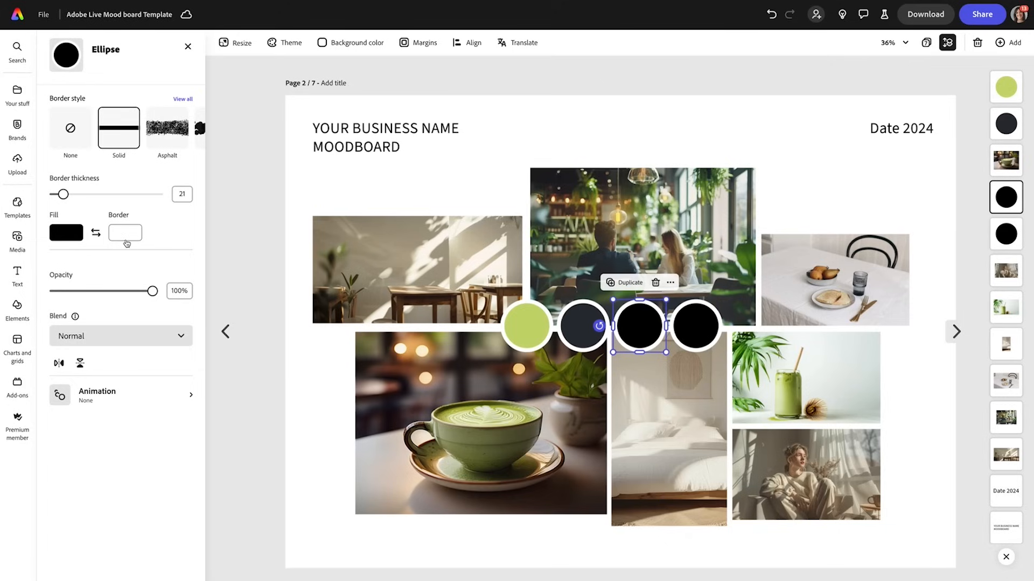
left_click(65, 232)
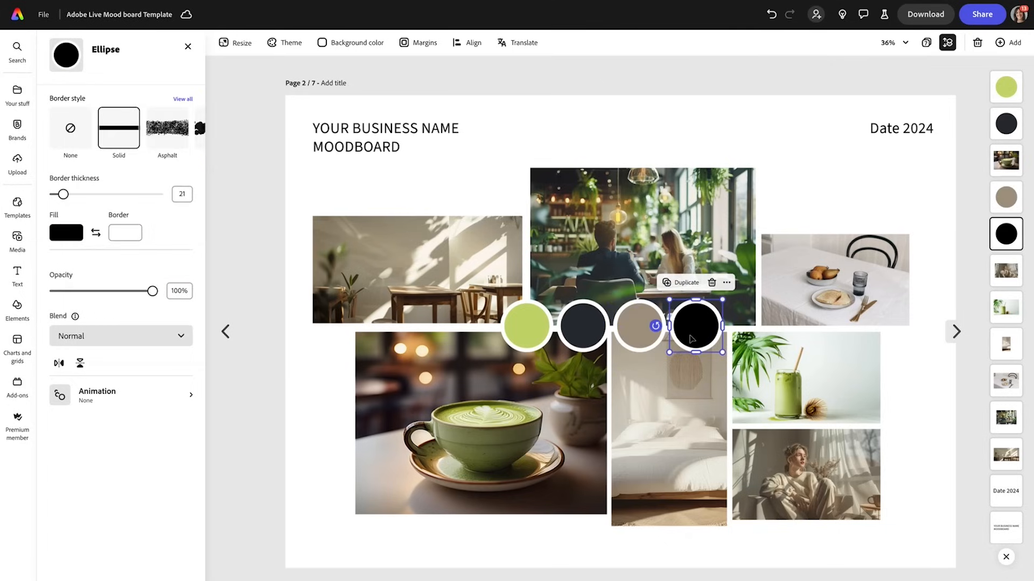
left_click(66, 232)
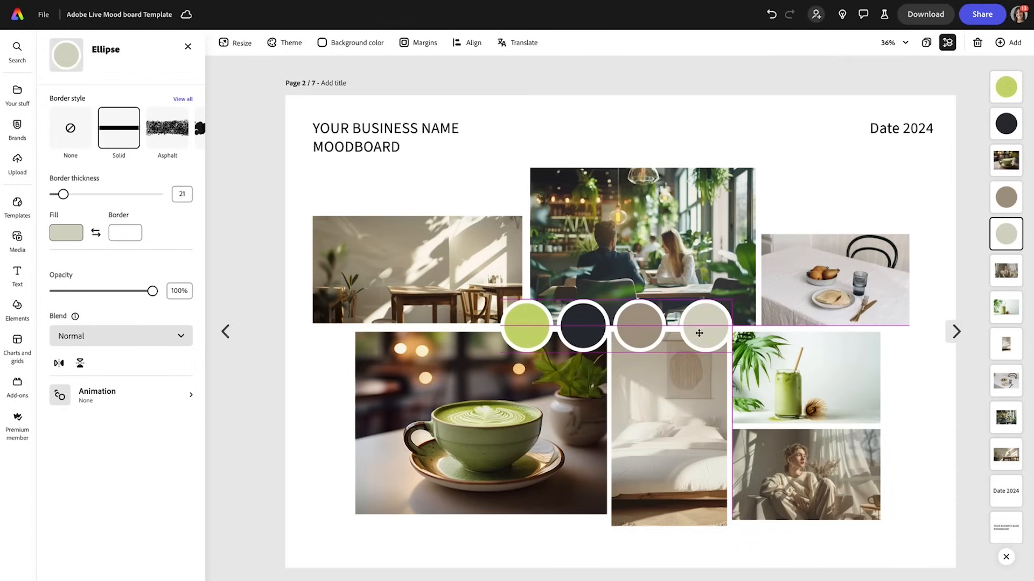
Add a fifth pale beige palette circle and show its custom fill colour #D6D6C3.
left_click(696, 334)
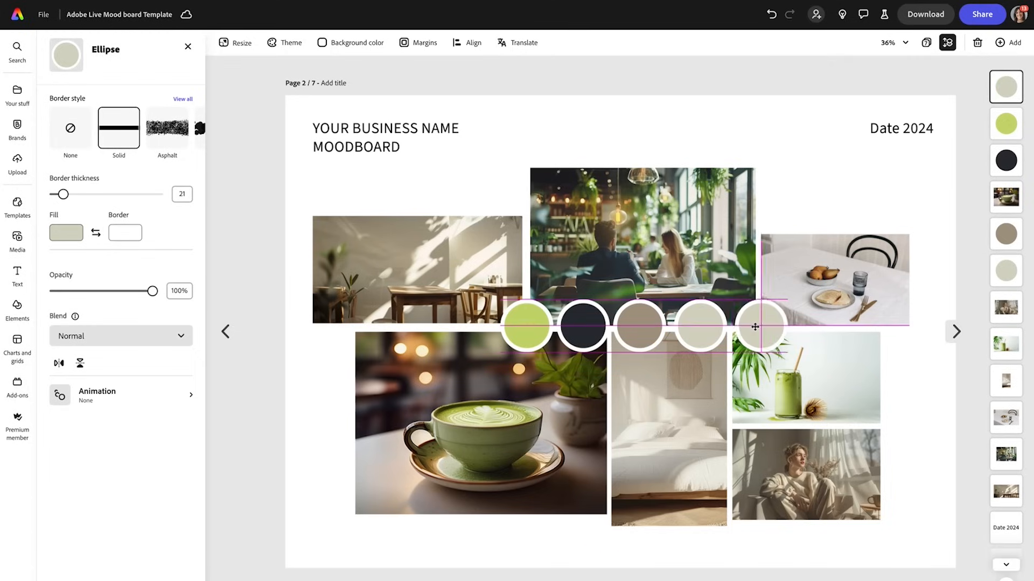
left_click(757, 323)
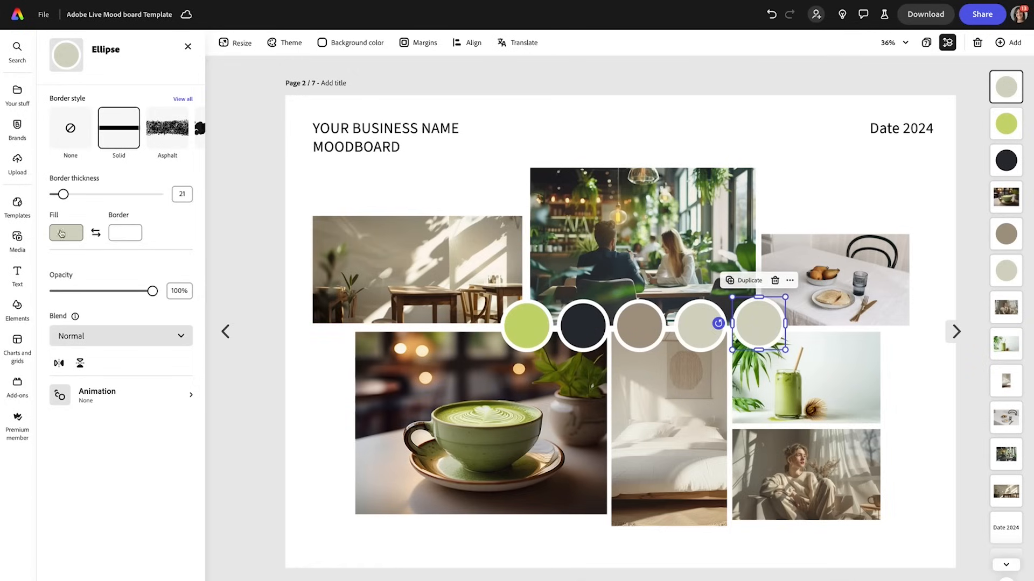
left_click(65, 232)
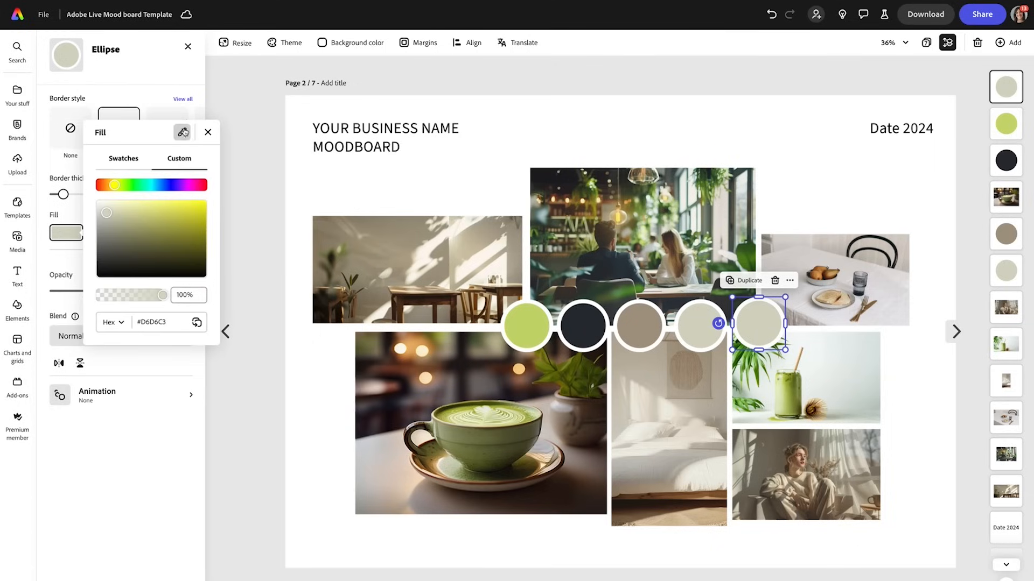
left_click(104, 185)
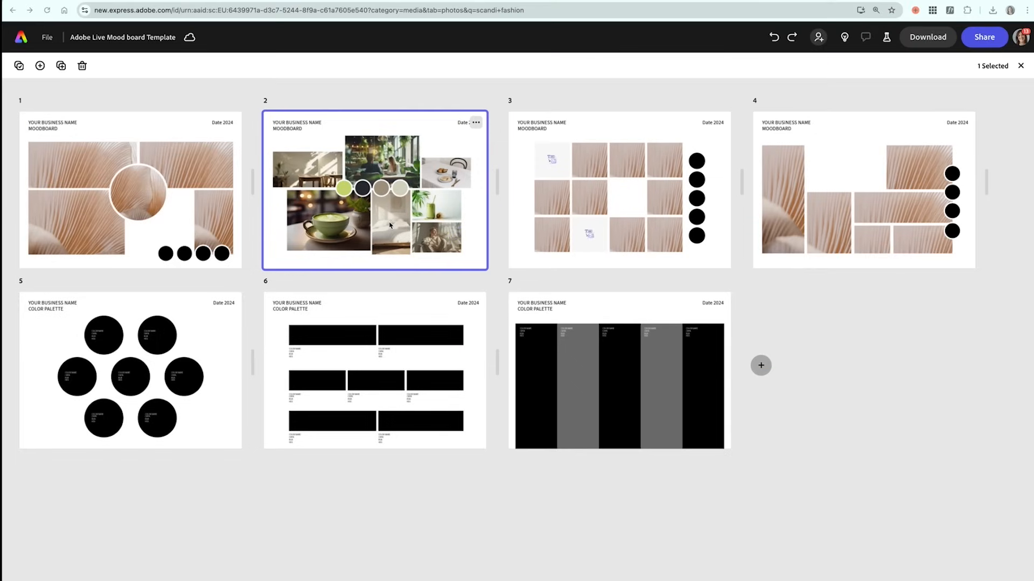
mouse_move(377, 188)
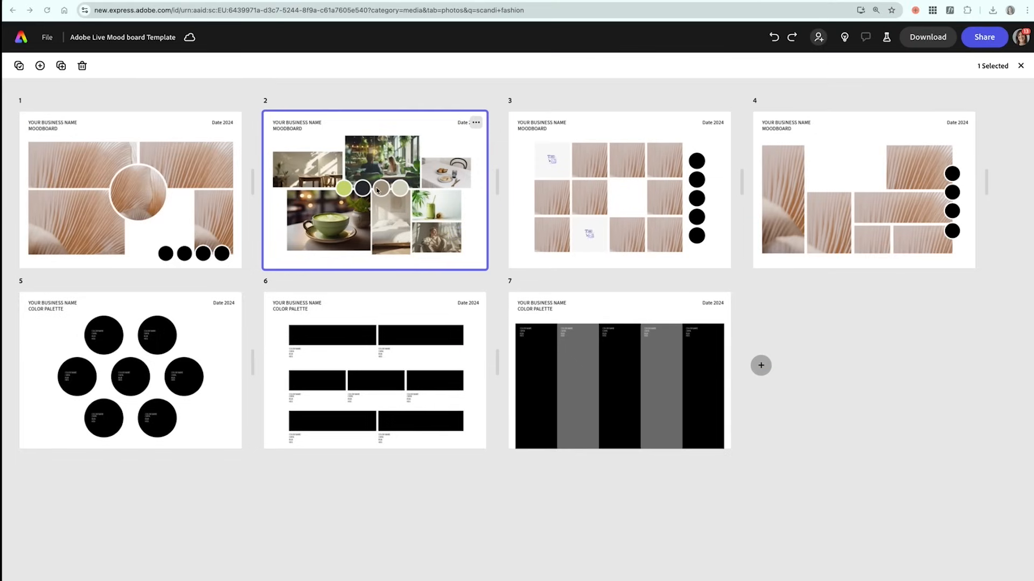
mouse_move(349, 348)
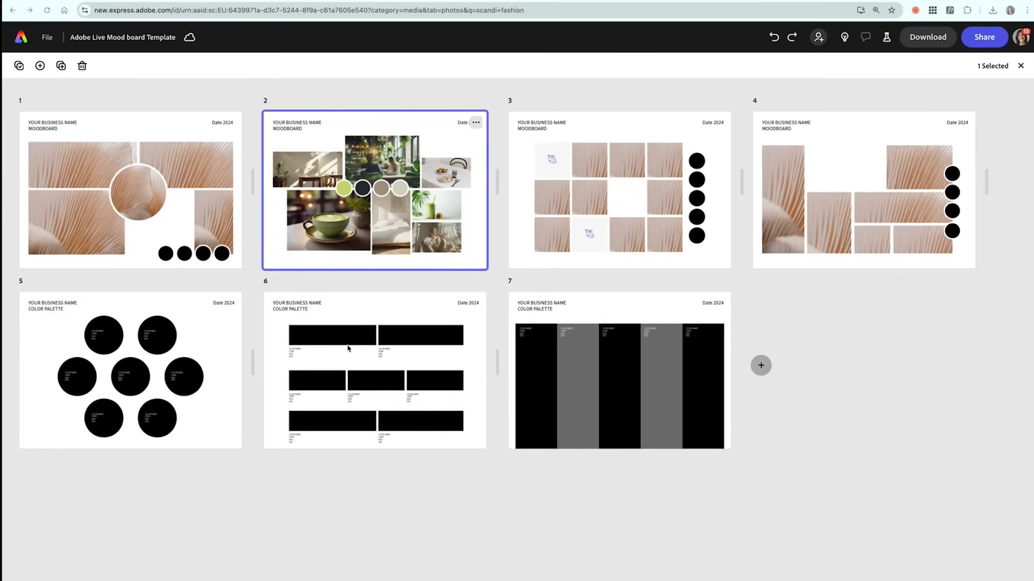
mouse_move(166, 341)
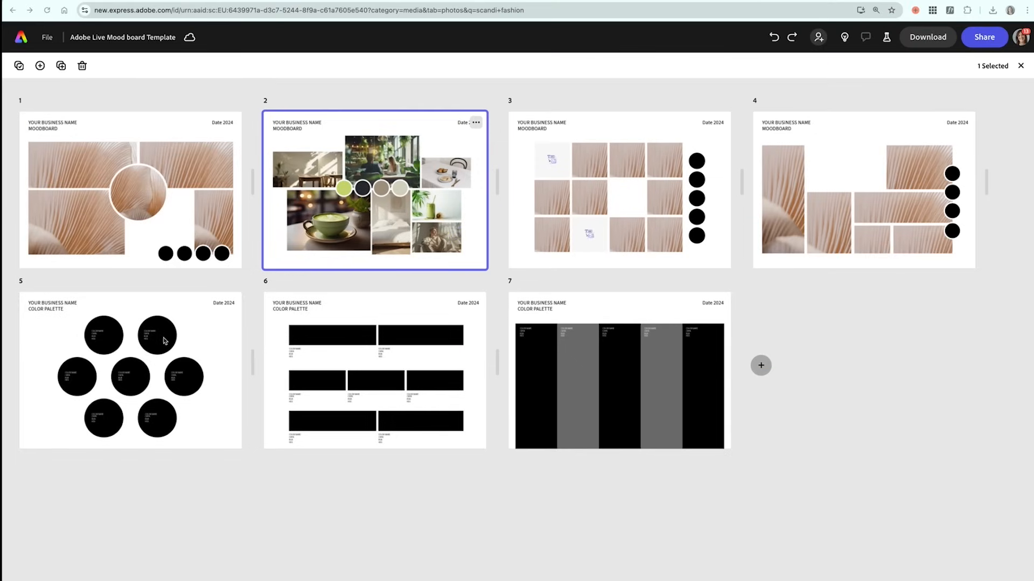
mouse_move(120, 388)
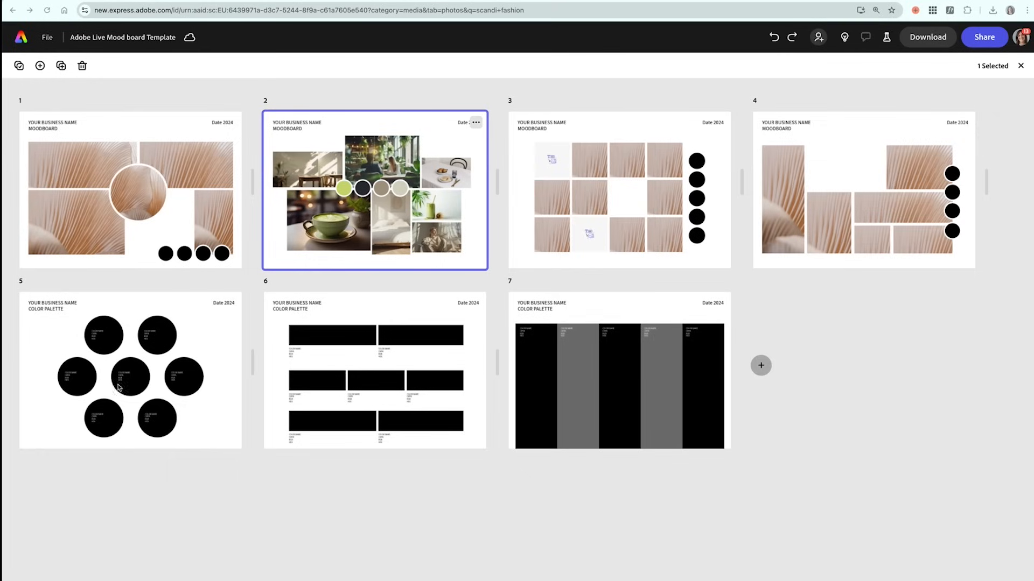
mouse_move(396, 262)
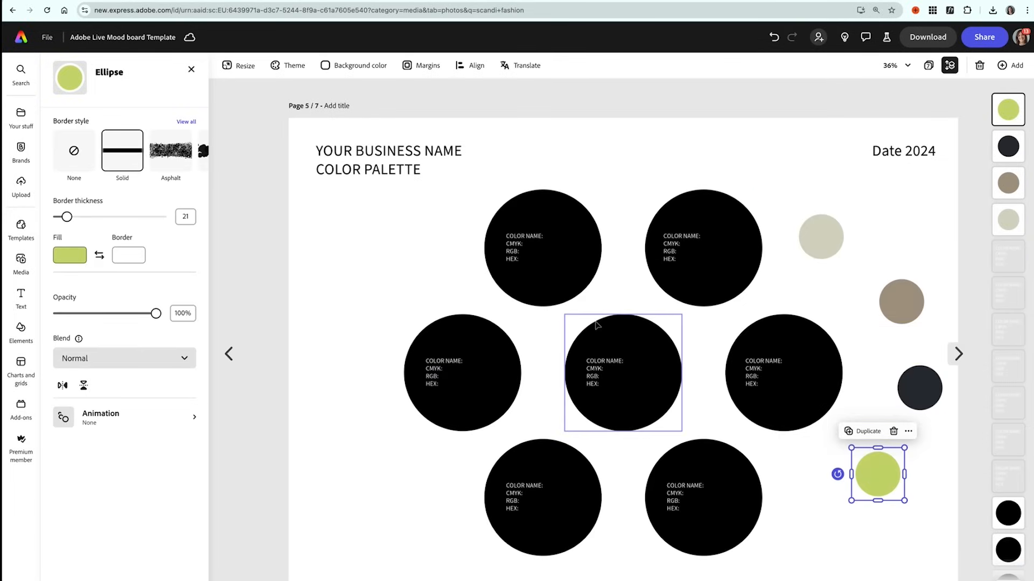
Colour the top-left circle lime, bottom-left charcoal and bottom-right beige.
left_click(544, 255)
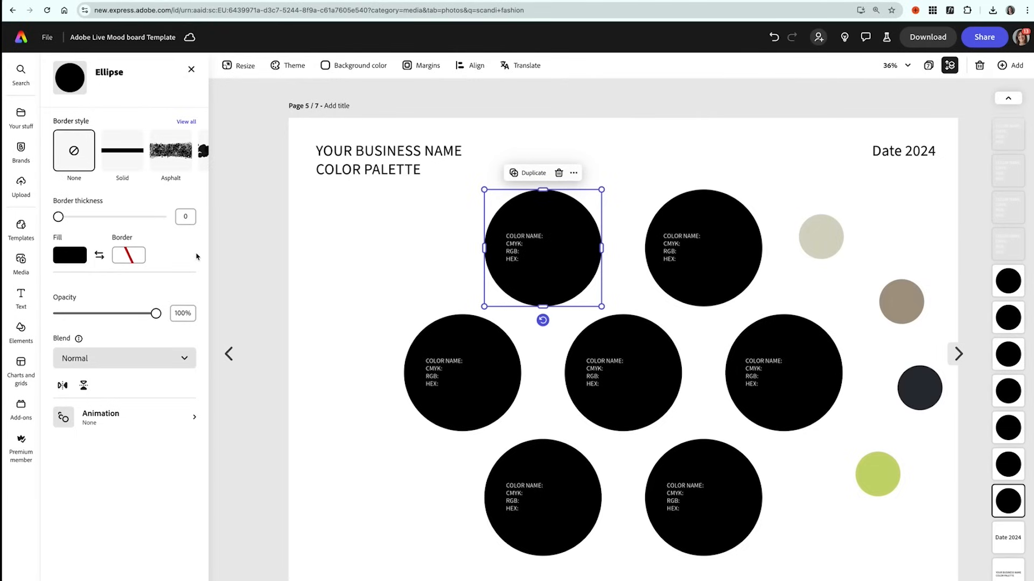
left_click(69, 255)
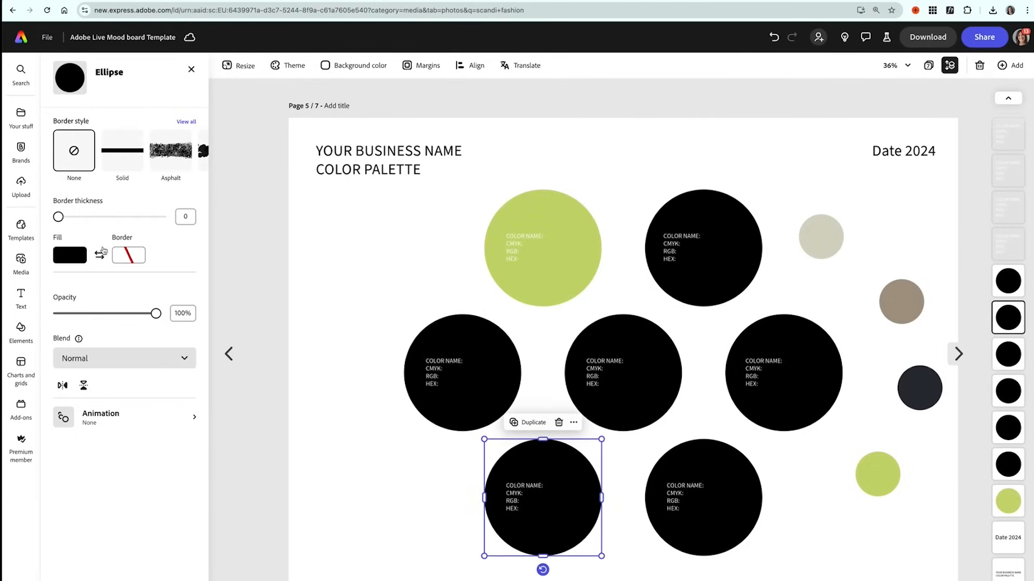
left_click(69, 255)
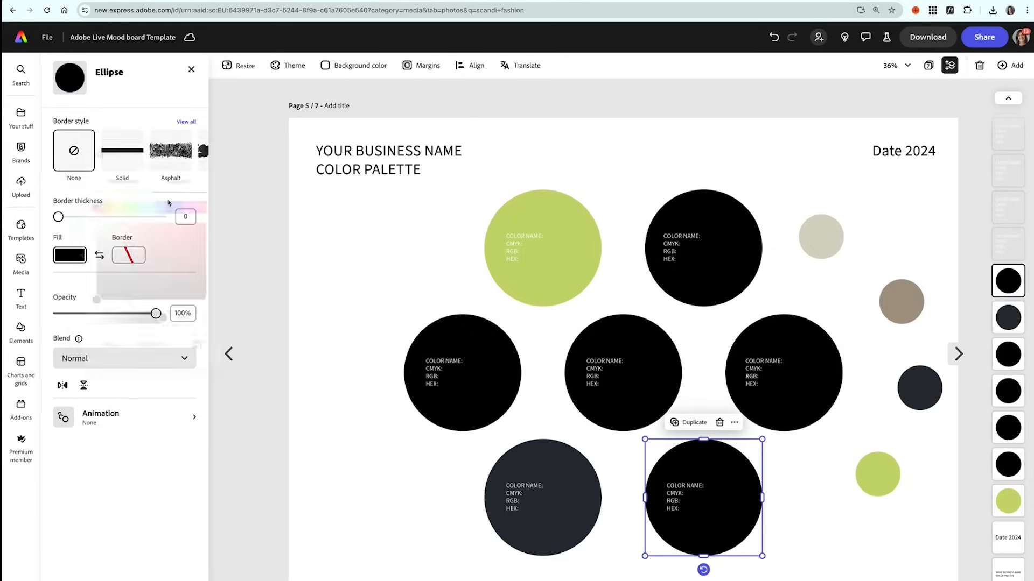
left_click(69, 255)
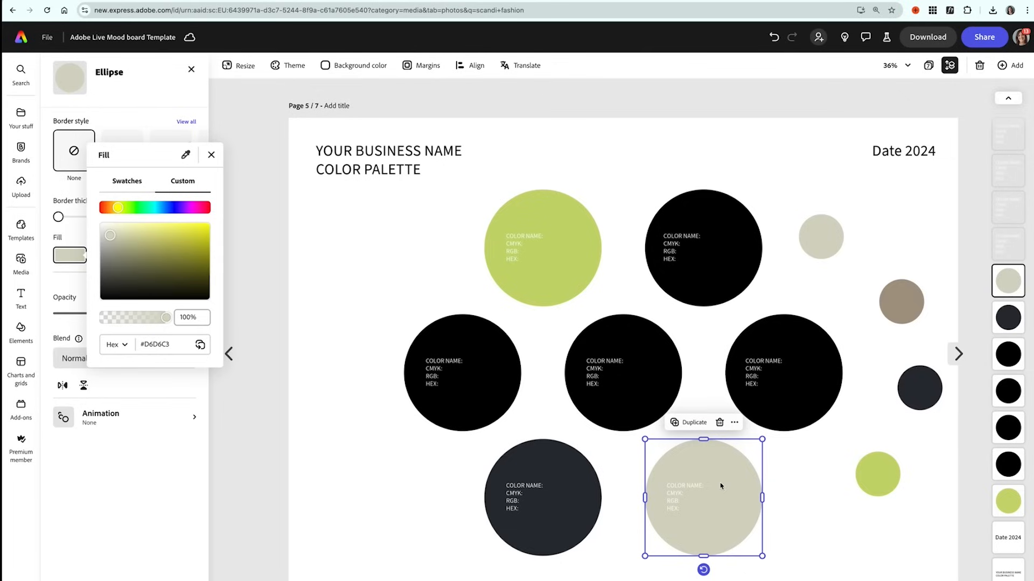
mouse_move(124, 253)
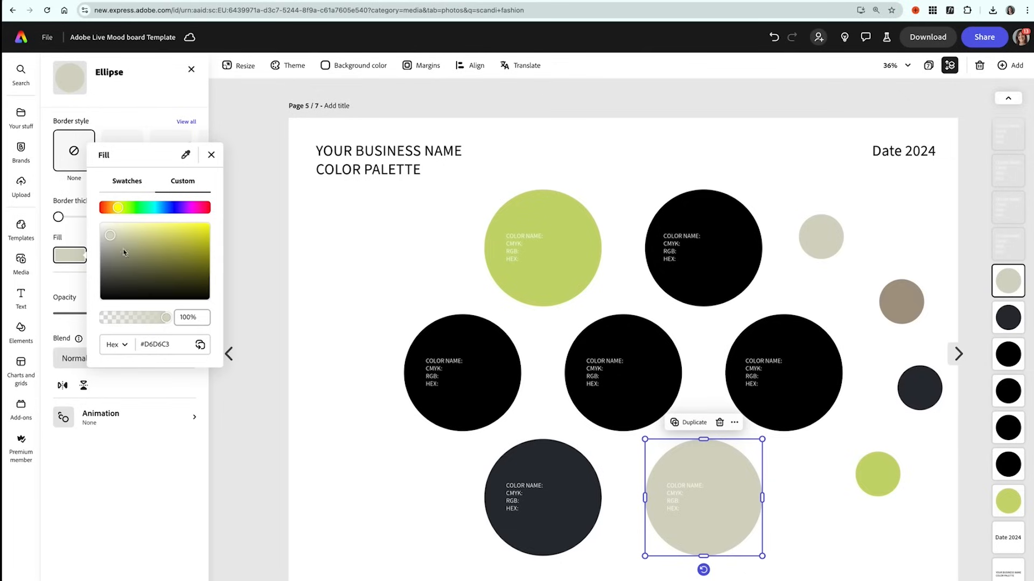
Lighten the bottom-right circle to a slightly warm off-white.
left_click(110, 232)
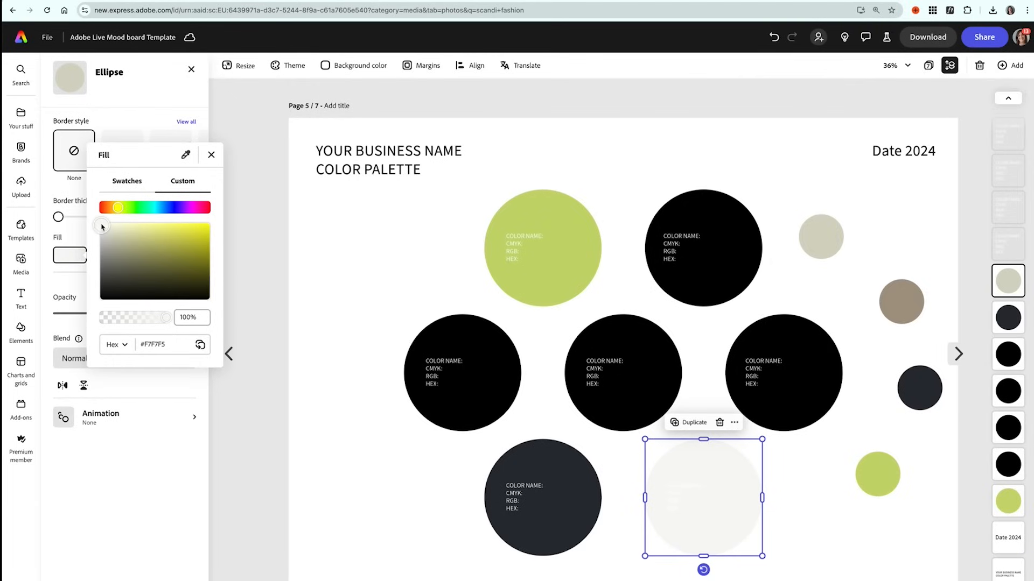
left_click(103, 228)
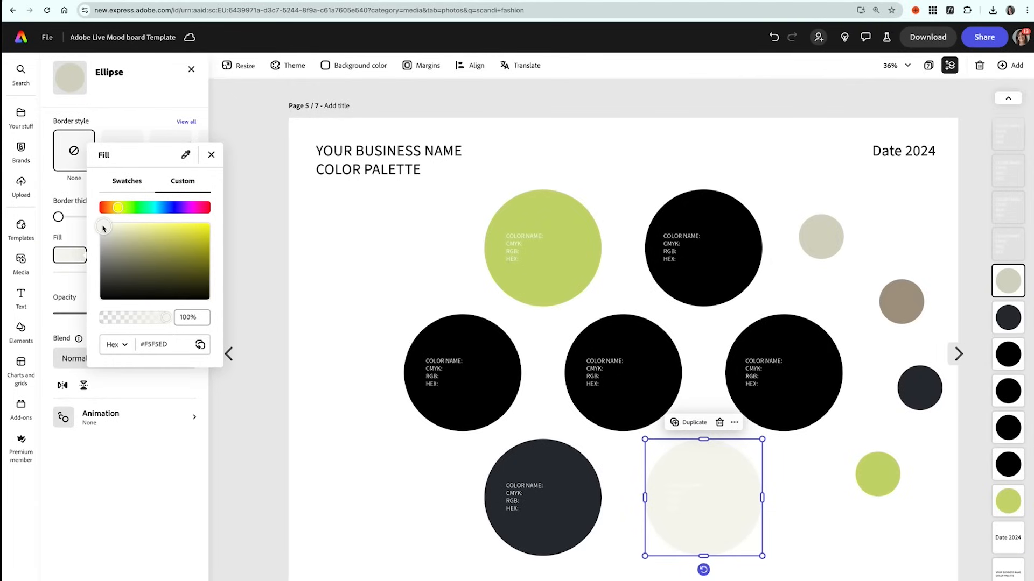
left_click(104, 226)
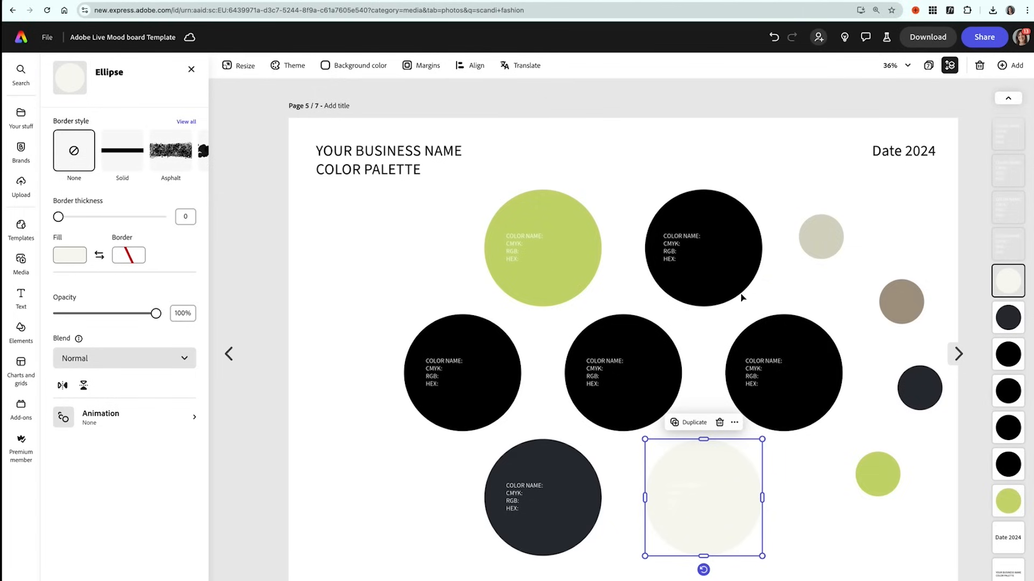
Fill the top-right circle with a darkened green.
left_click(704, 255)
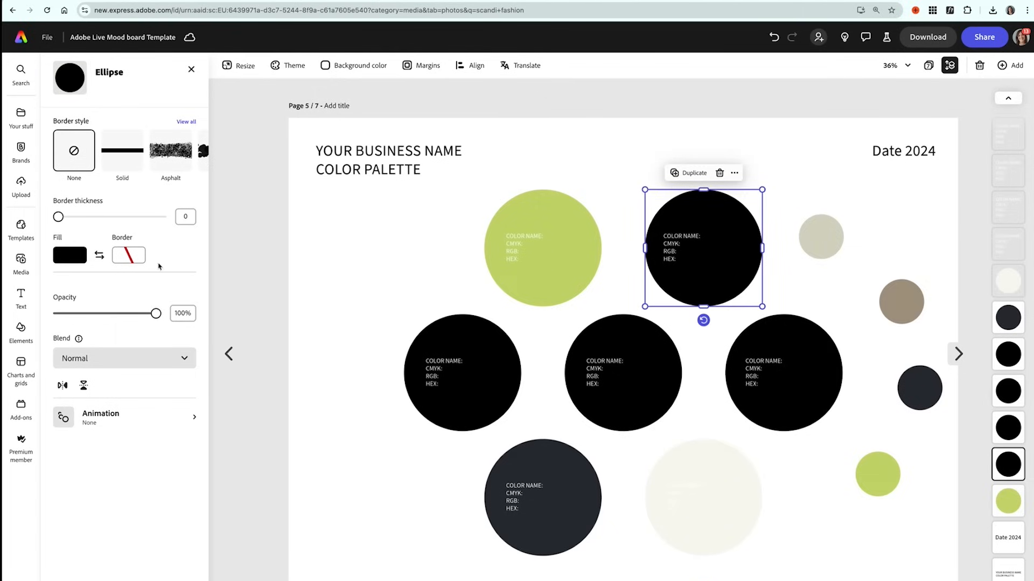
left_click(68, 256)
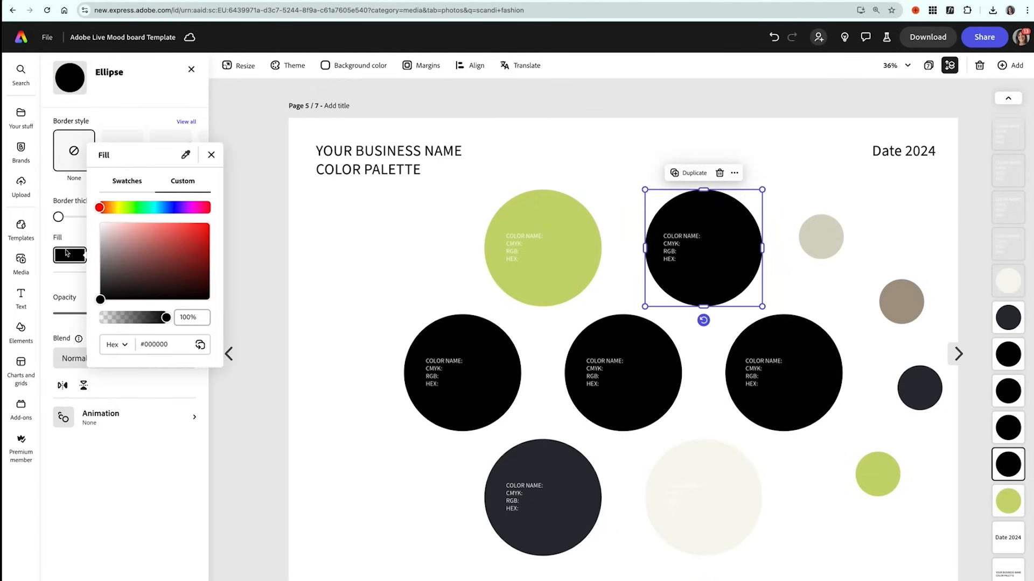
left_click(200, 244)
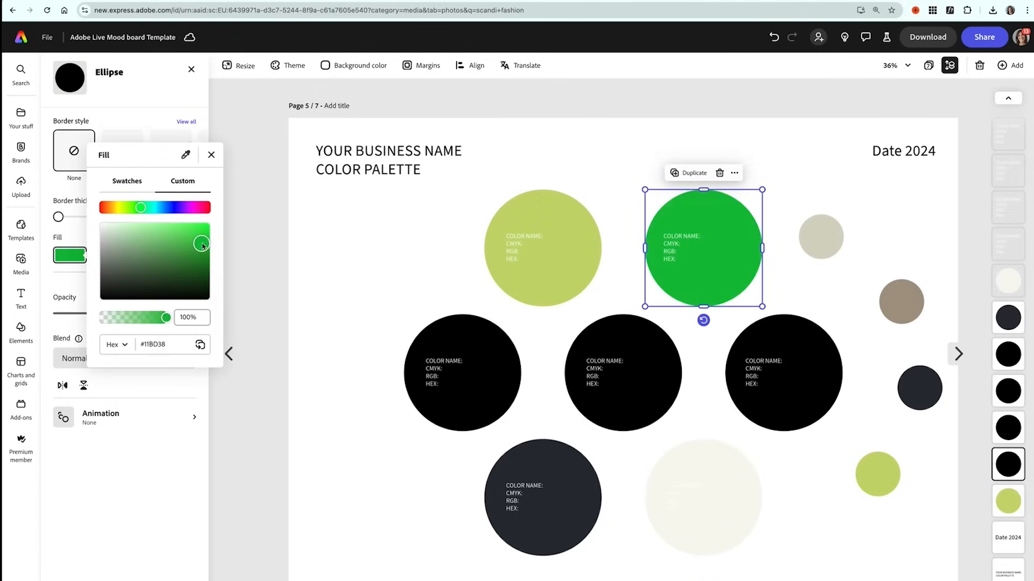
left_click_drag(202, 246, 211, 265)
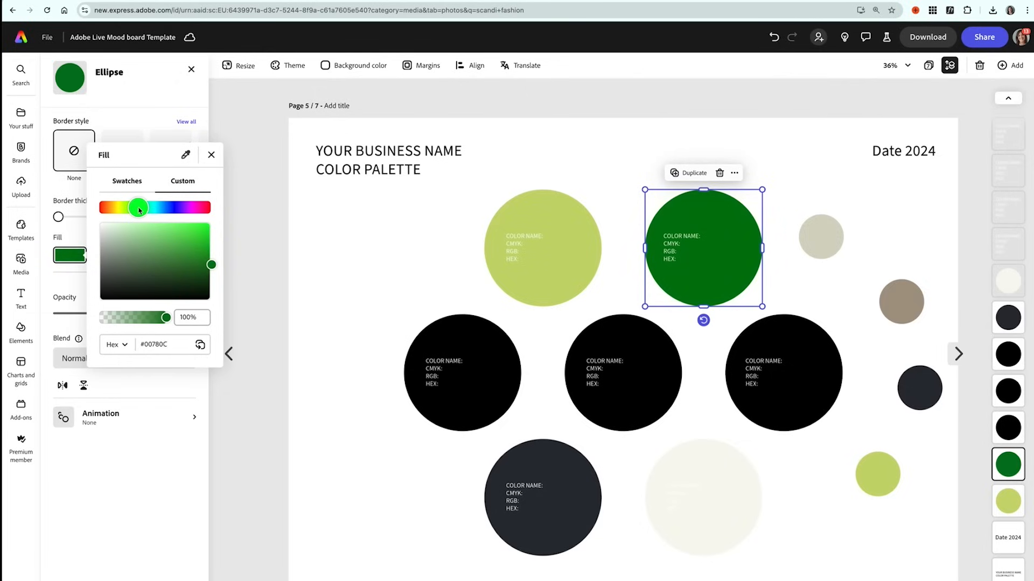
left_click(462, 378)
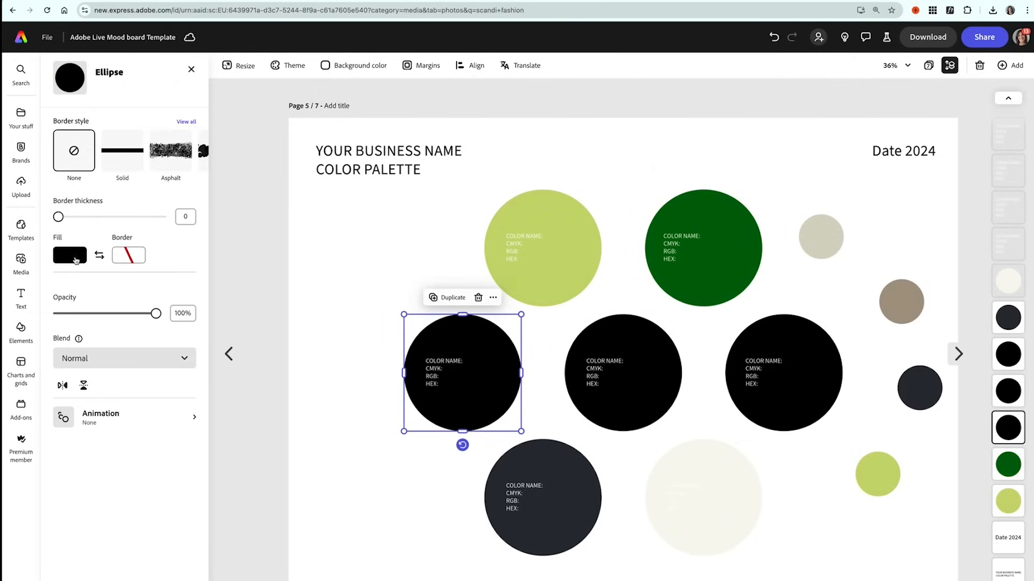
Fill the middle-left circle with a softened, lightened mauve.
left_click(69, 255)
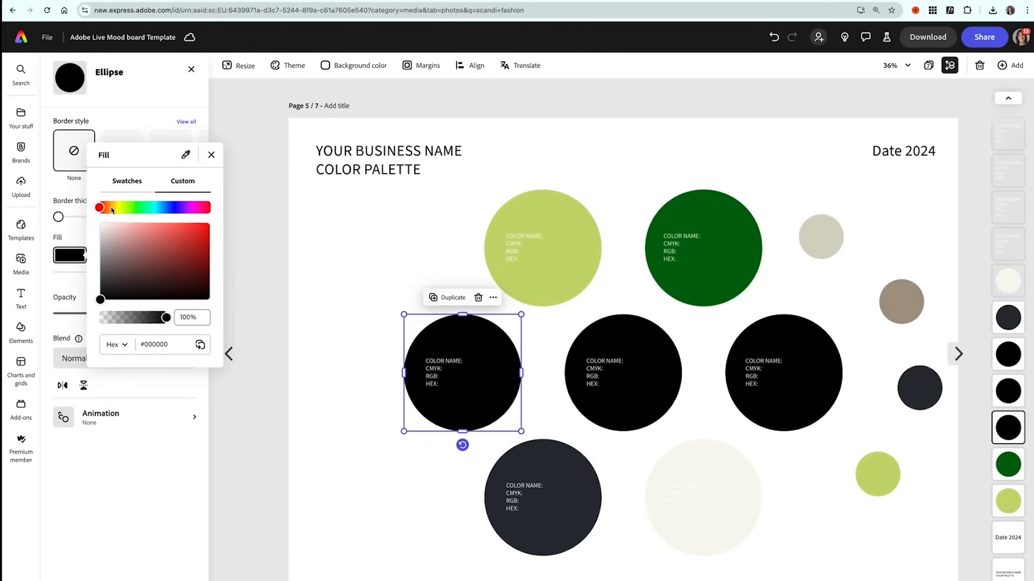
left_click(134, 252)
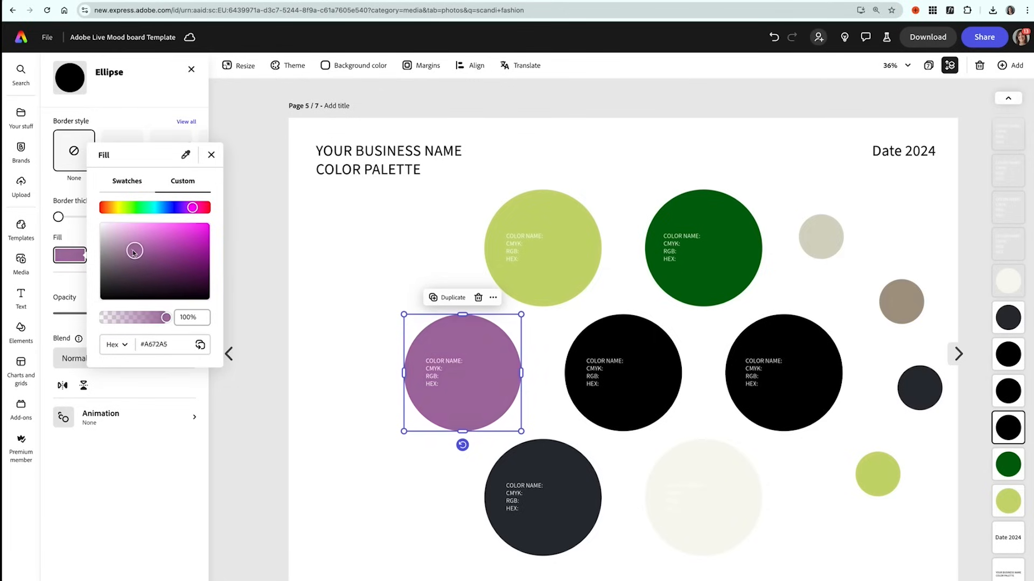
left_click_drag(135, 251, 116, 251)
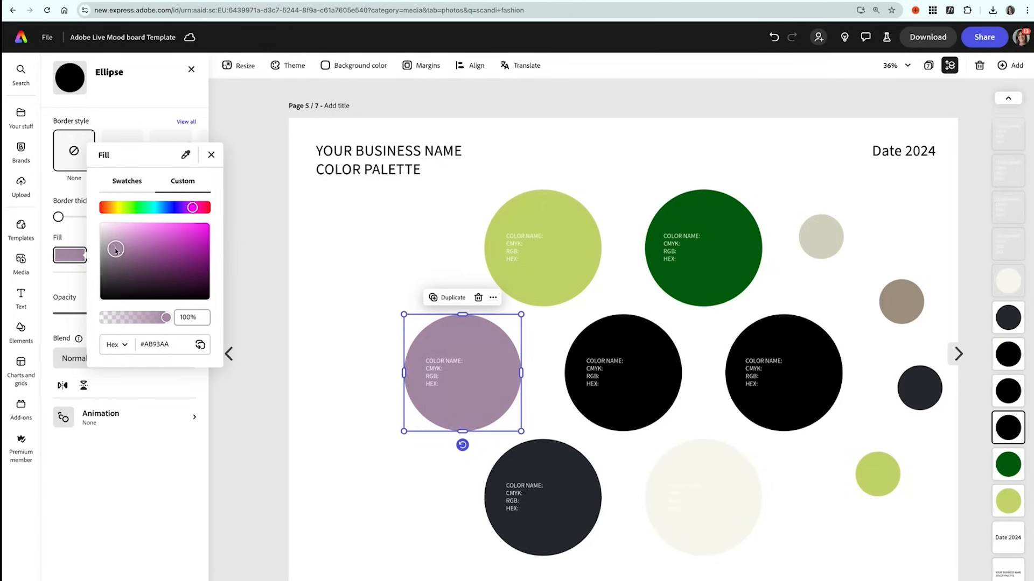
left_click_drag(116, 251, 115, 245)
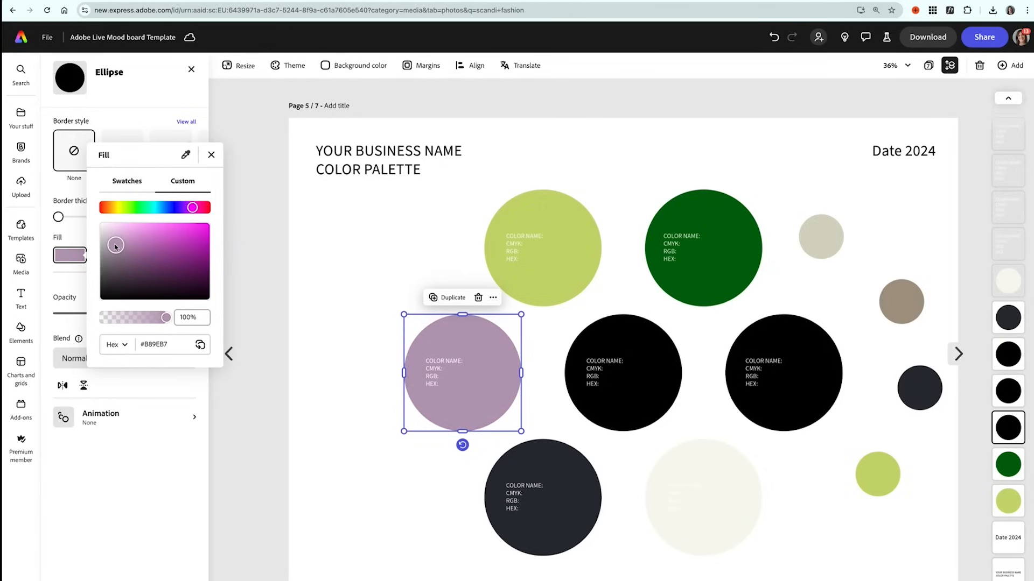
left_click(117, 248)
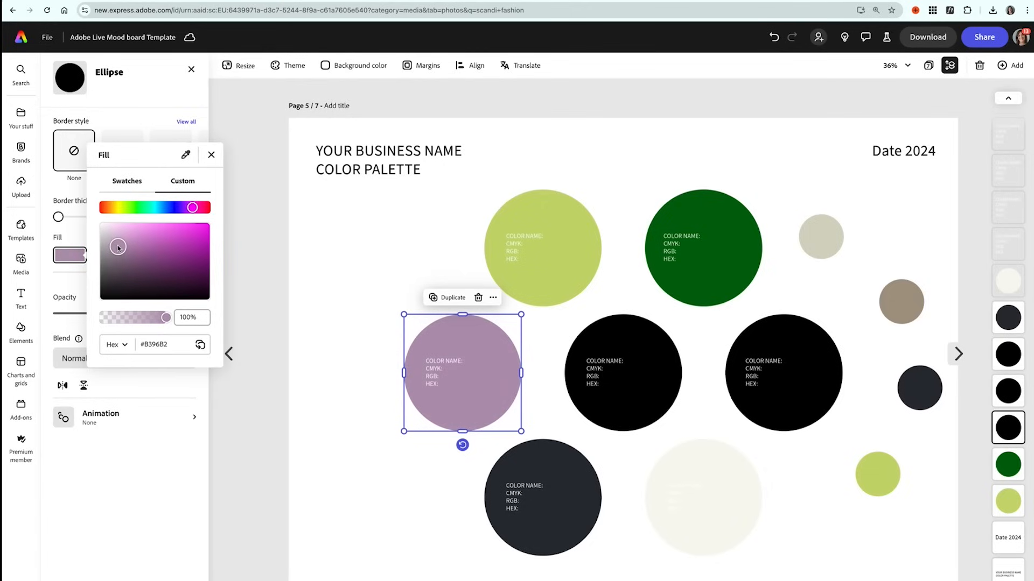
left_click(622, 378)
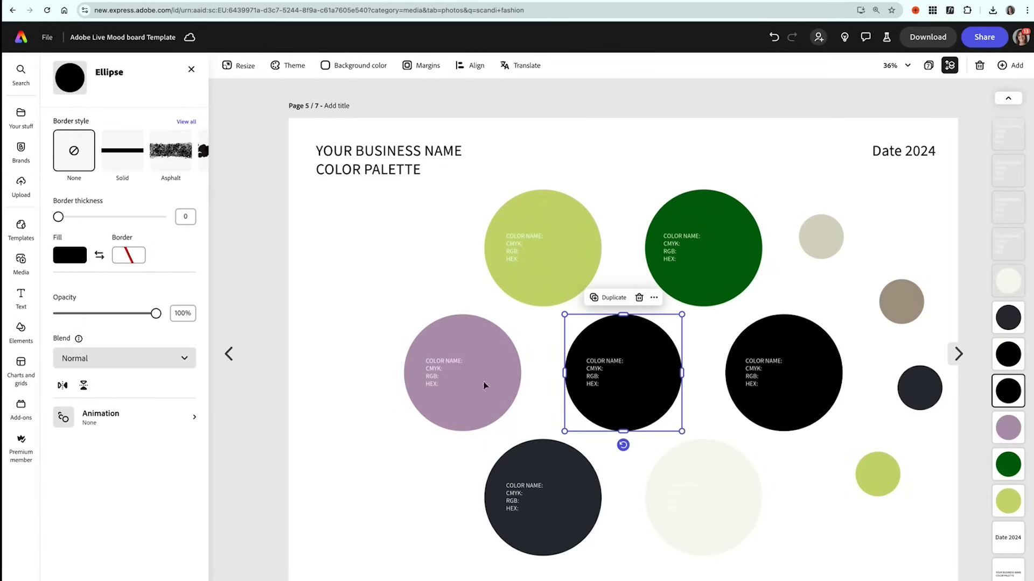
Recolour the centre and left circles by editing their custom fill values.
left_click(69, 255)
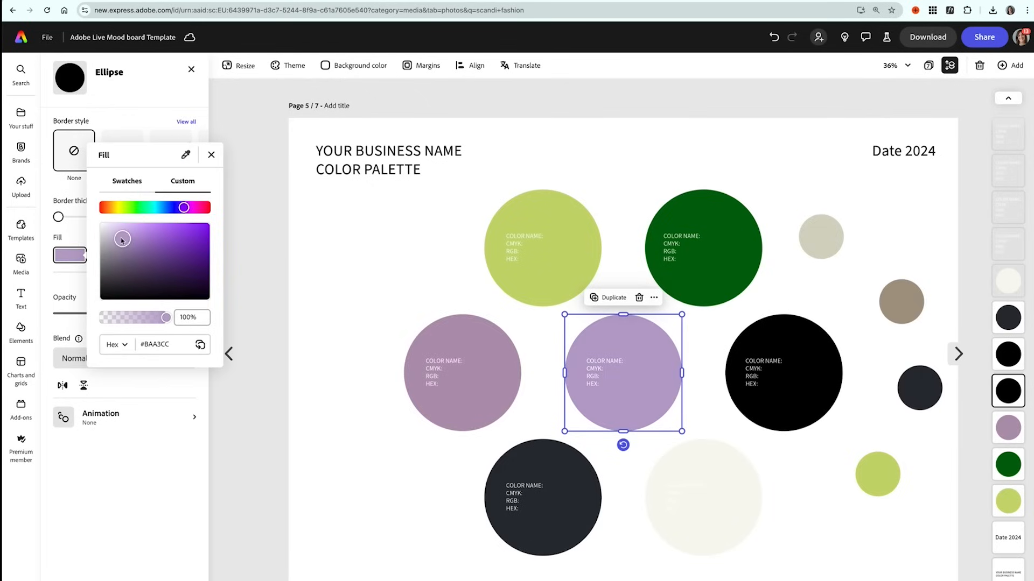
left_click(121, 240)
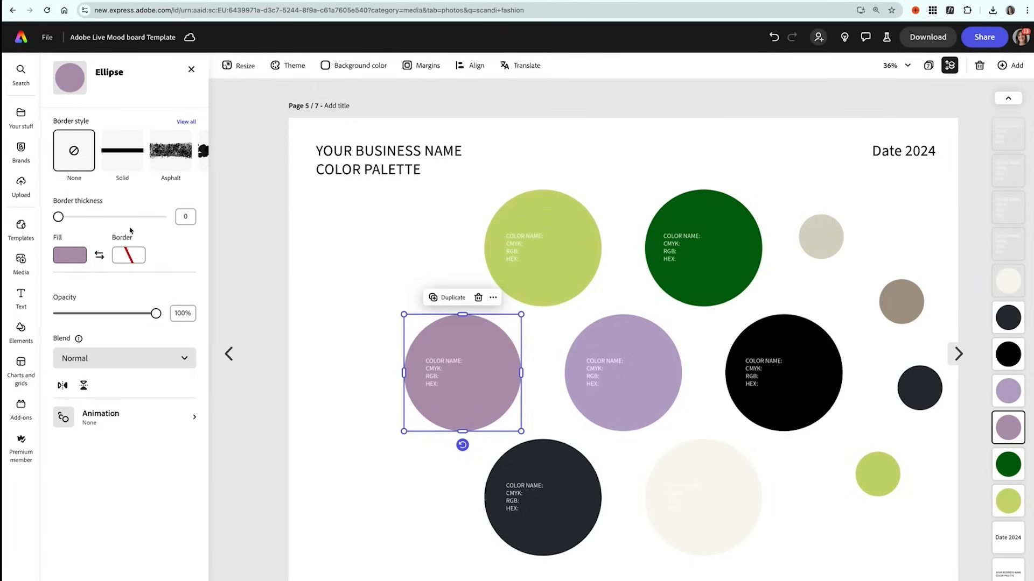
left_click(69, 255)
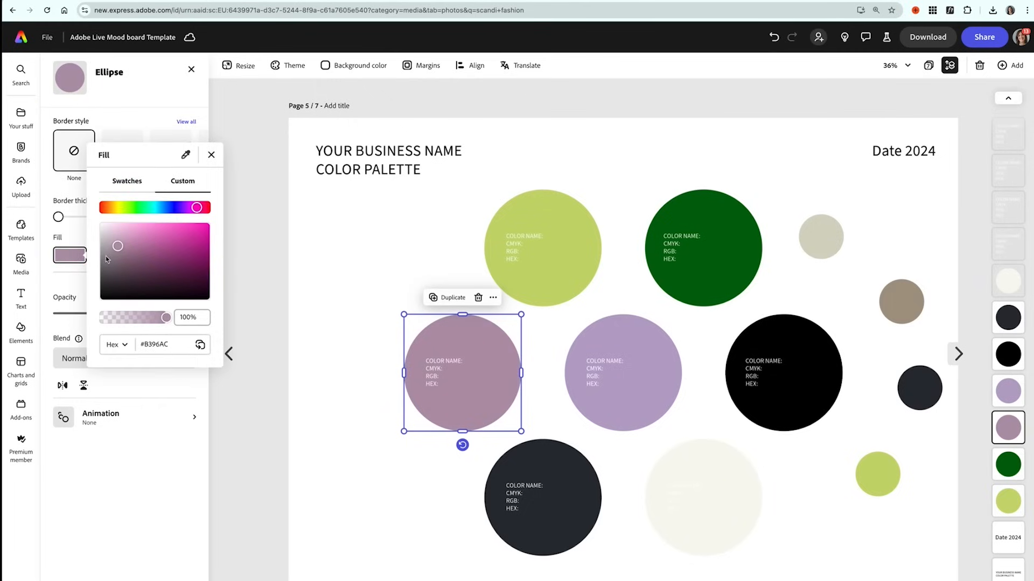
left_click(123, 239)
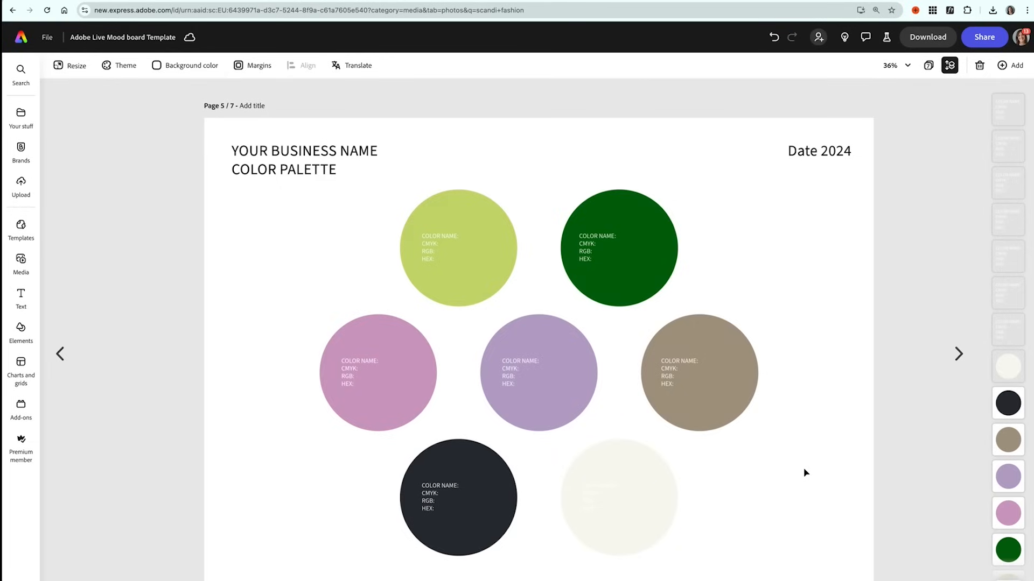
Replace the lime circle's COLOR NAME label with MATCHA, copying its hex from Fill.
left_click(440, 250)
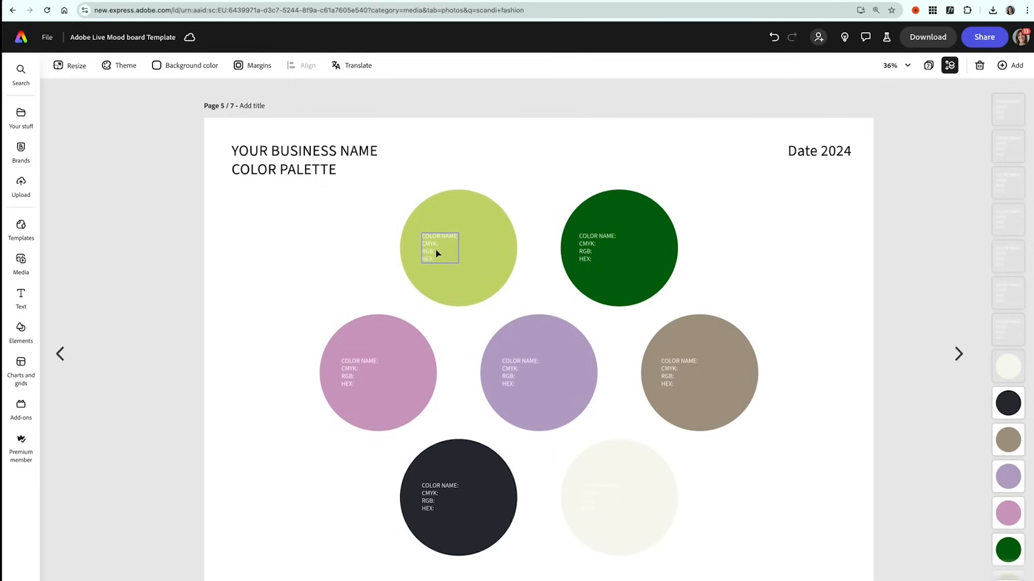
mouse_move(450, 256)
type("MATCHA:")
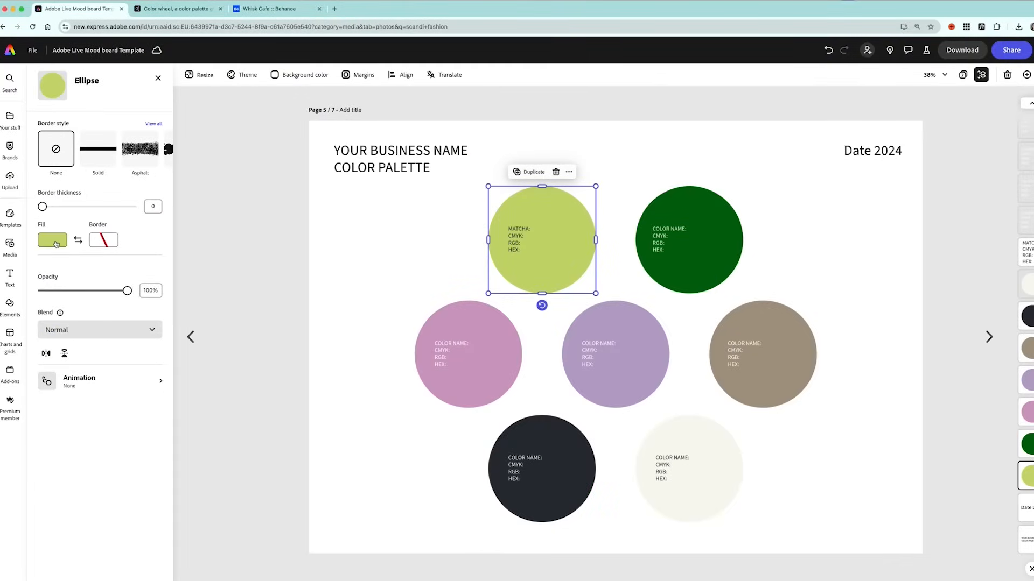
left_click(52, 239)
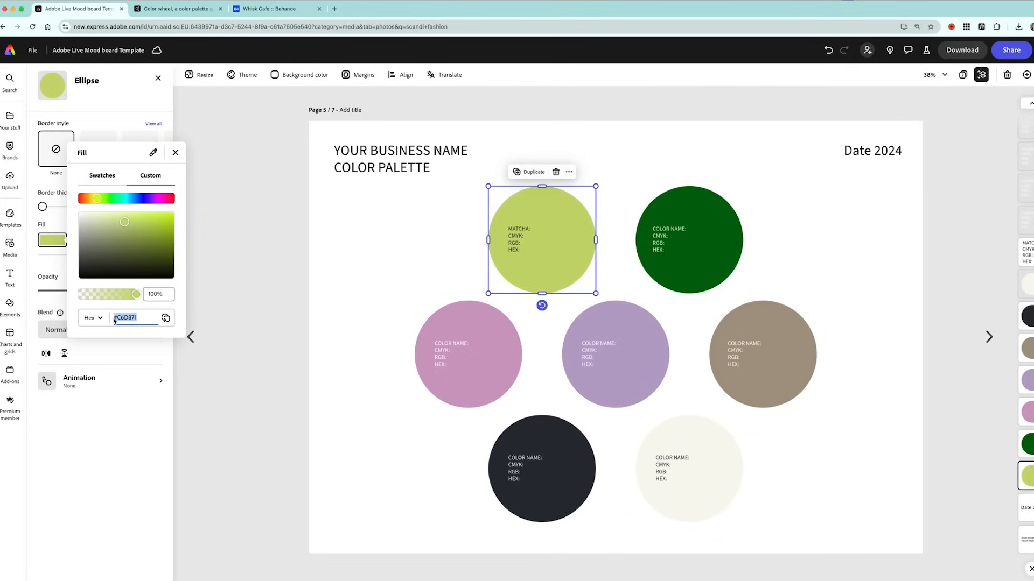
left_click(175, 153)
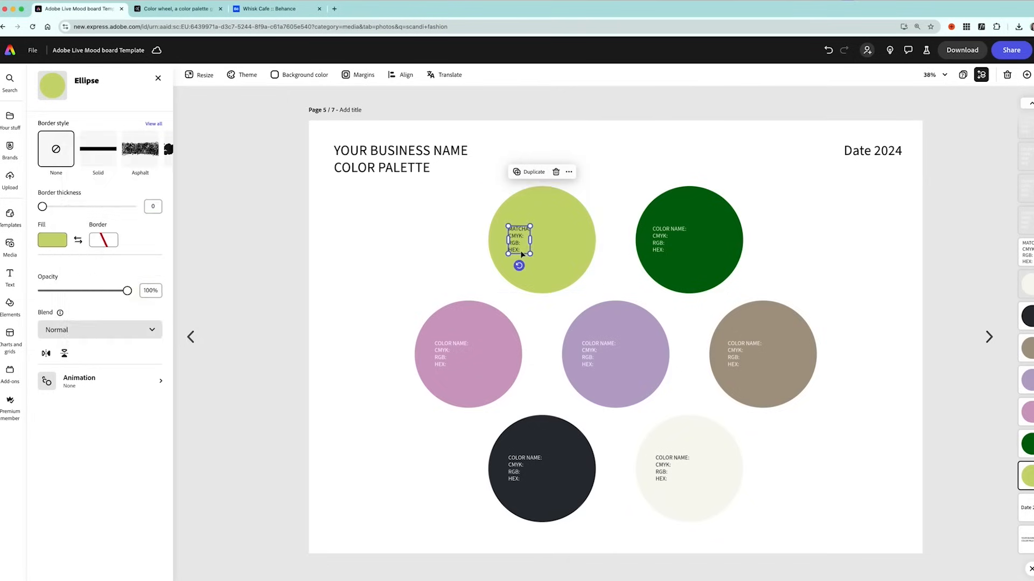
left_click(518, 240)
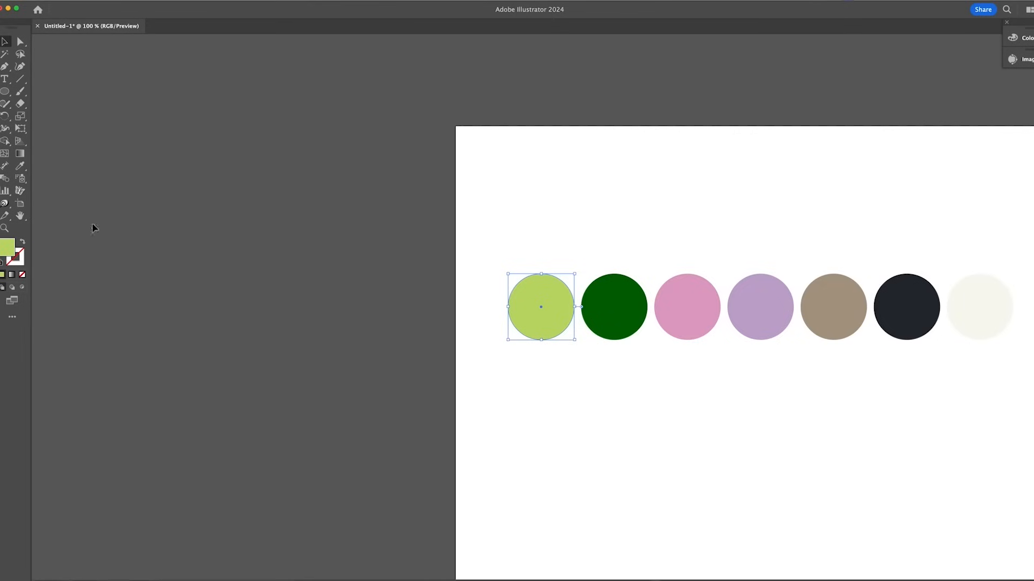
Read the lime fill's CMYK values C33 M0 Y70 K0 in the Color Picker, then close it.
double_click(9, 248)
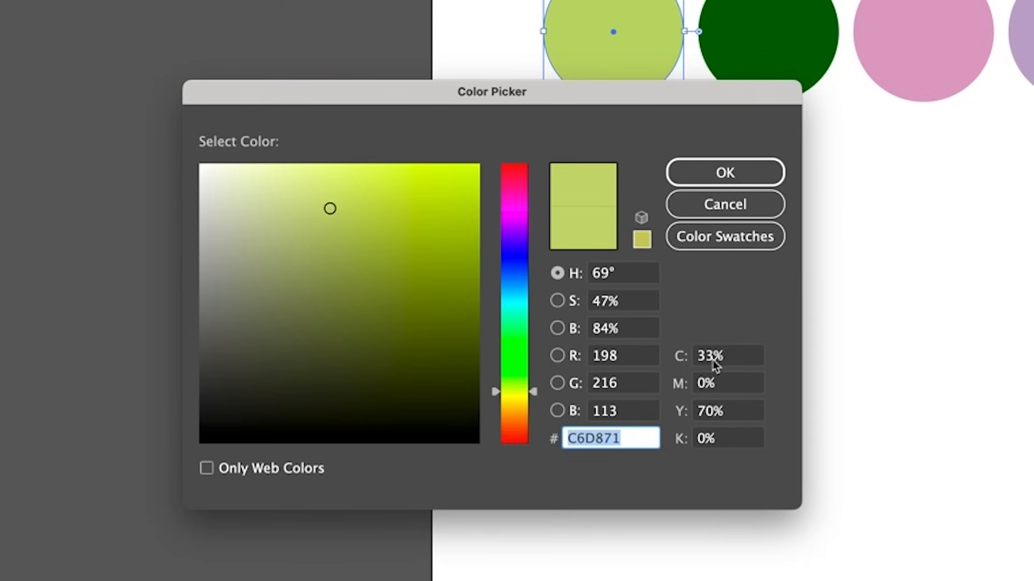
mouse_move(724, 175)
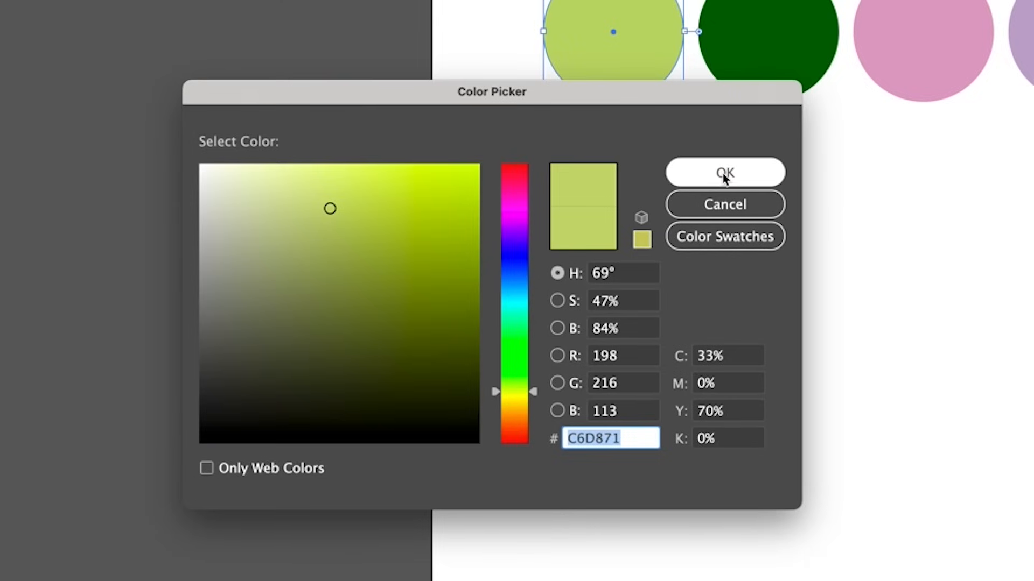
left_click(724, 173)
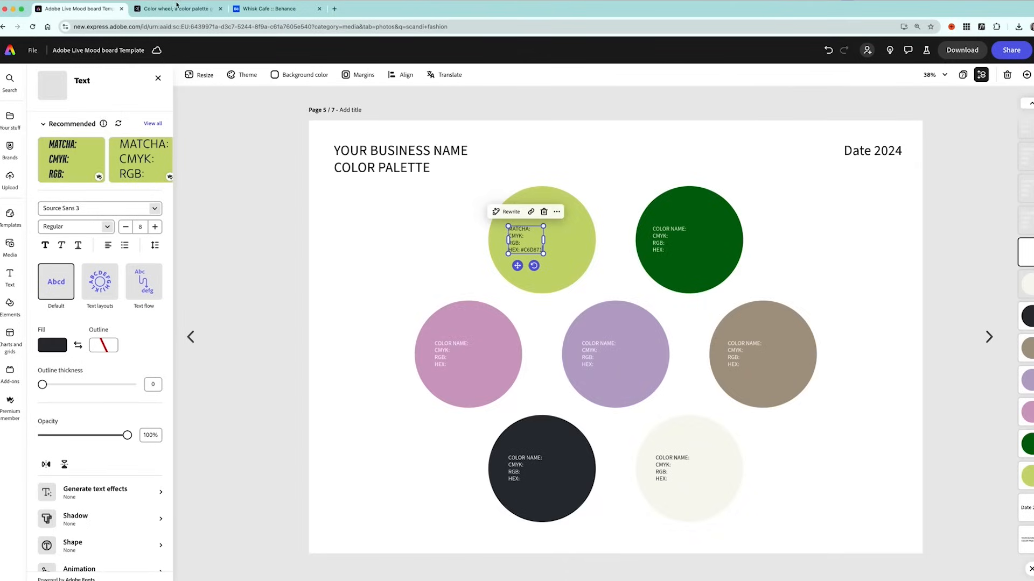
mouse_move(173, 9)
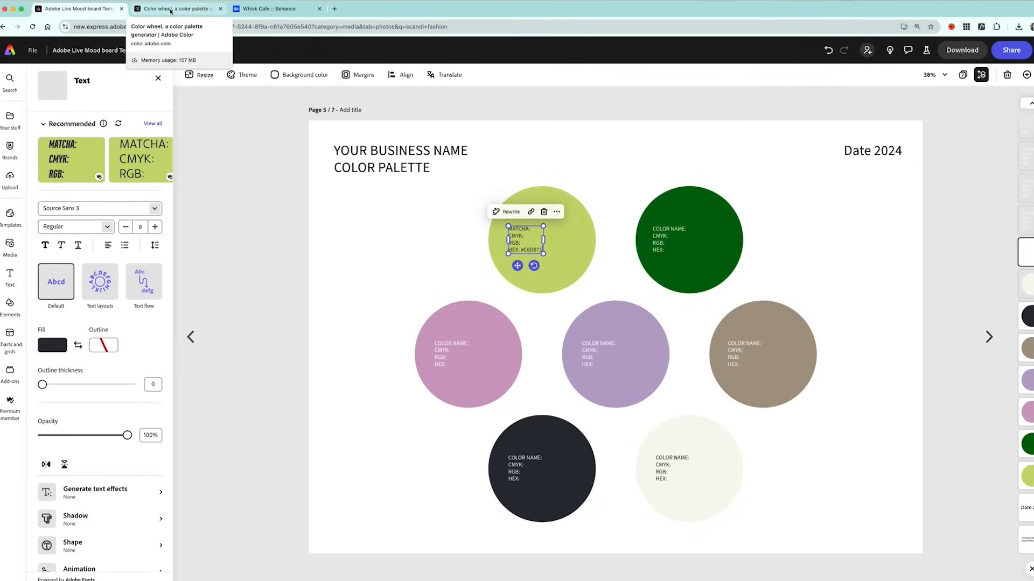
Switch to the Adobe Color palette generator browser tab.
left_click(172, 9)
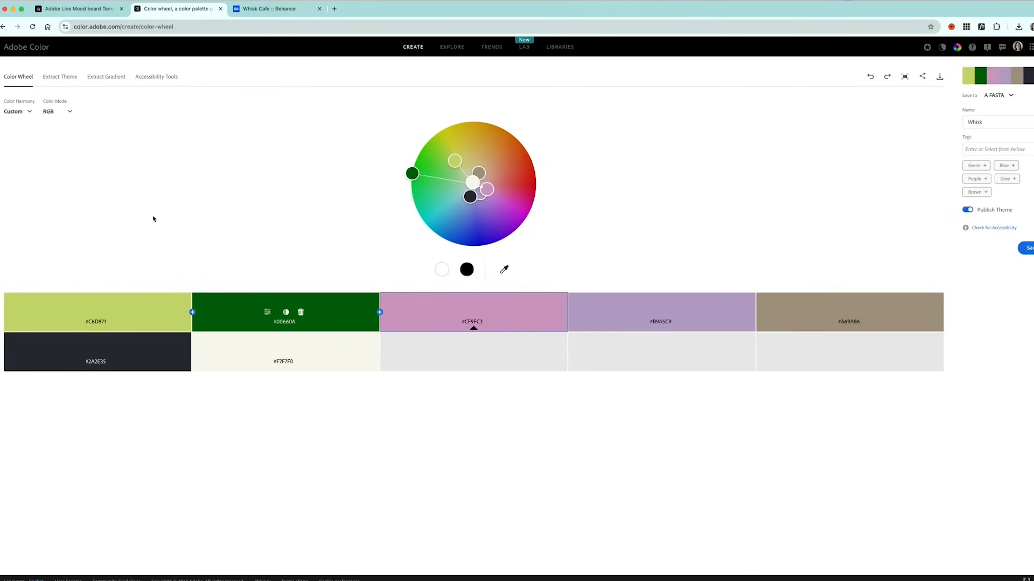
mouse_move(112, 352)
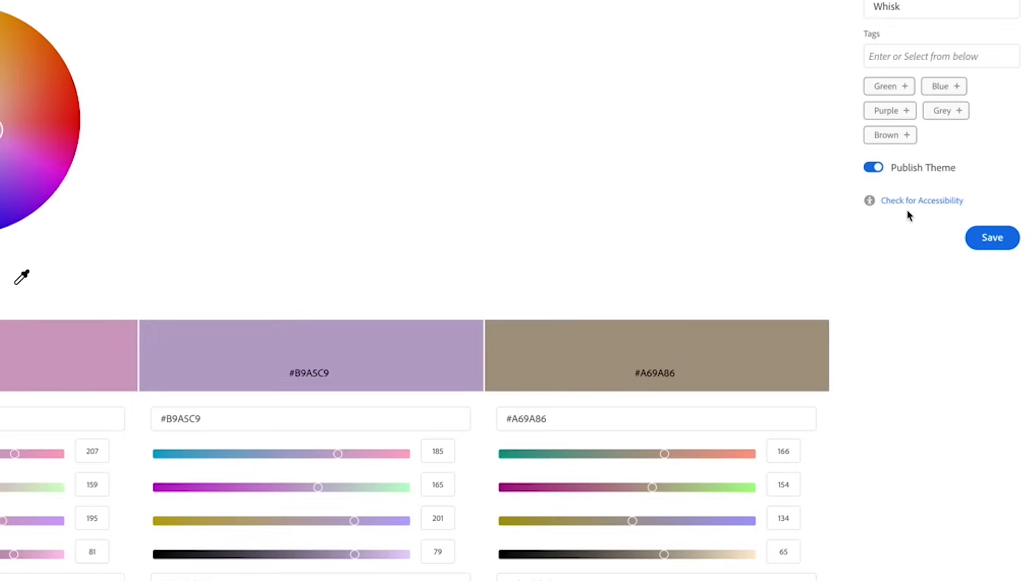
Run the colour-blind safe check on the seven-colour Whisk palette, flagging the pink and purple conflict.
left_click(922, 201)
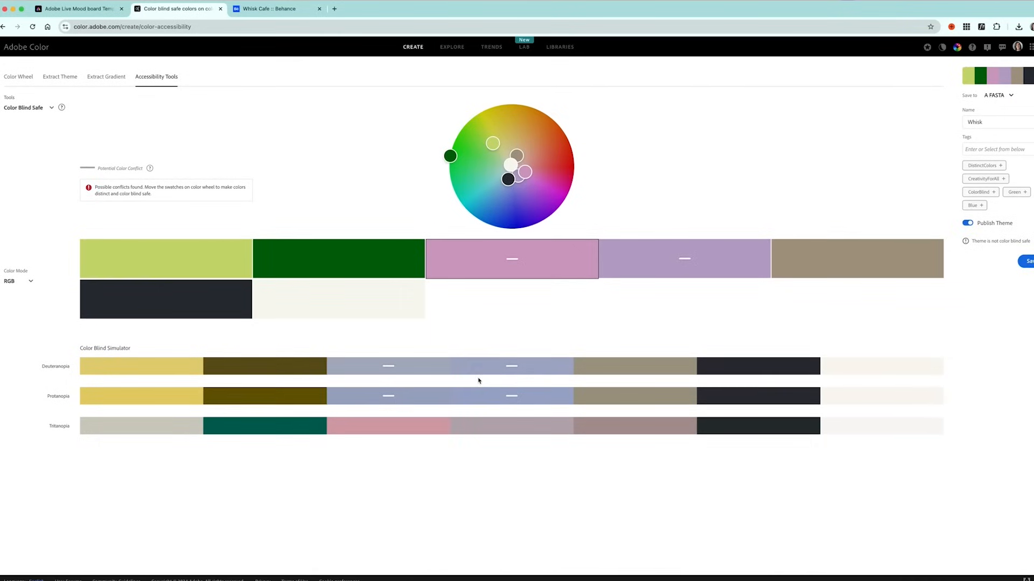
mouse_move(488, 388)
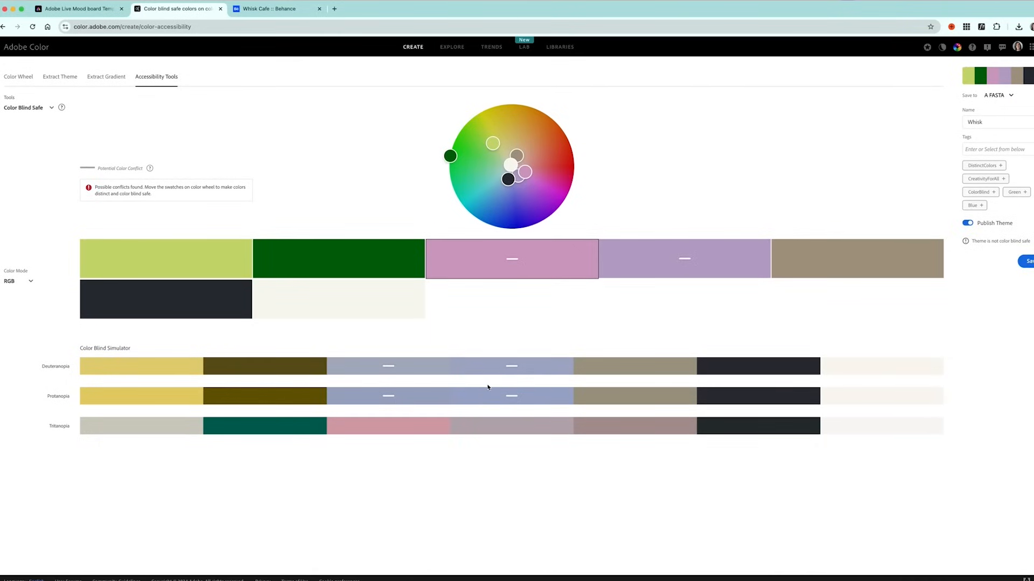
mouse_move(711, 372)
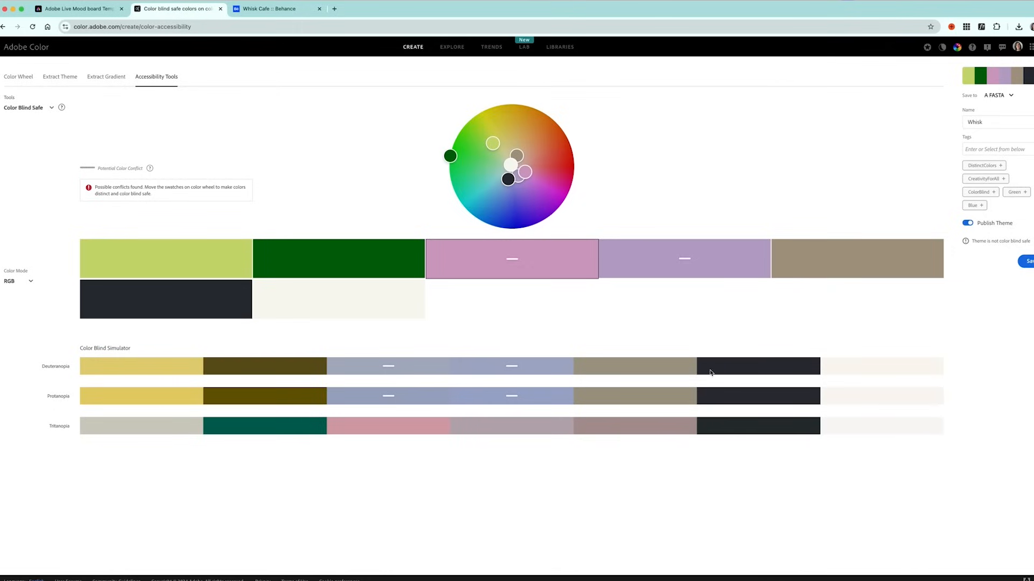
mouse_move(830, 449)
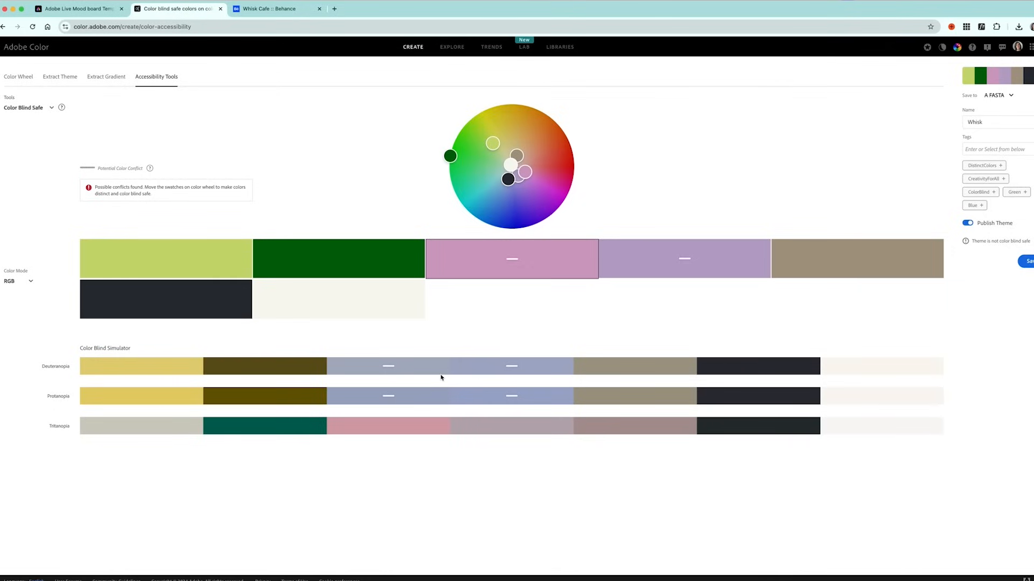
mouse_move(448, 378)
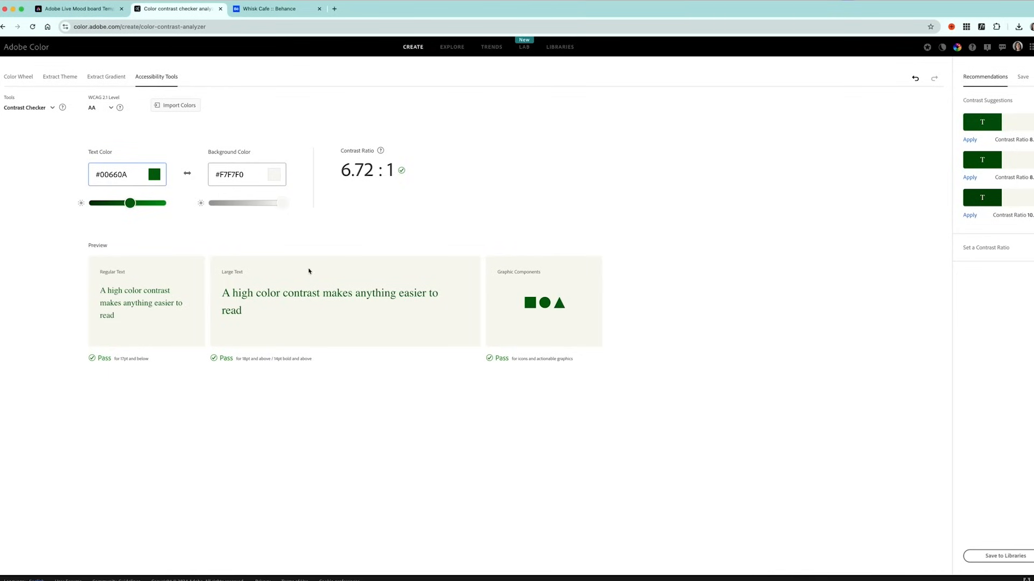
mouse_move(329, 329)
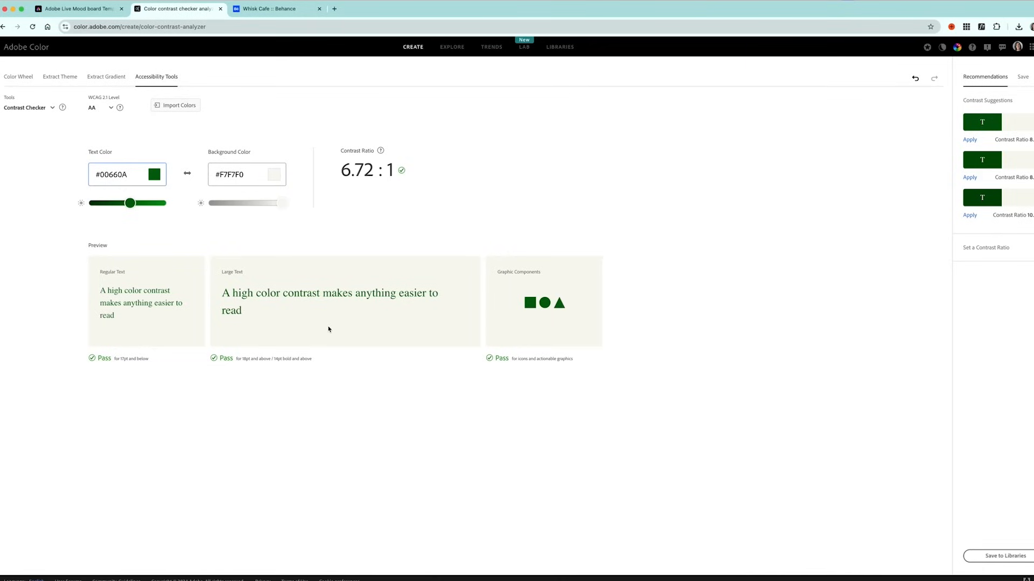
mouse_move(336, 331)
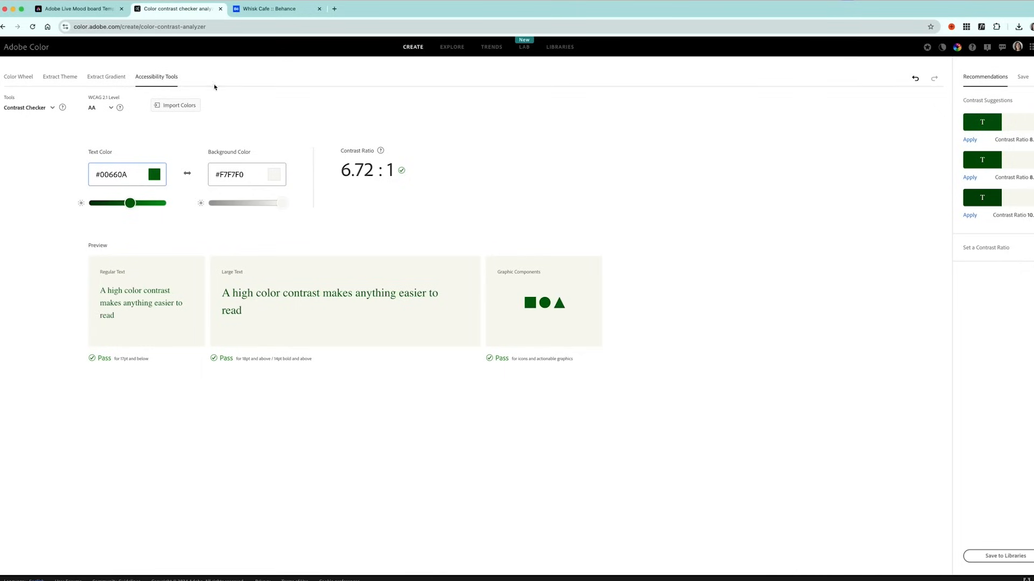
Fetch the pink hex #CF9FC3 from the Express moodboard and return to the contrast checker.
left_click(70, 8)
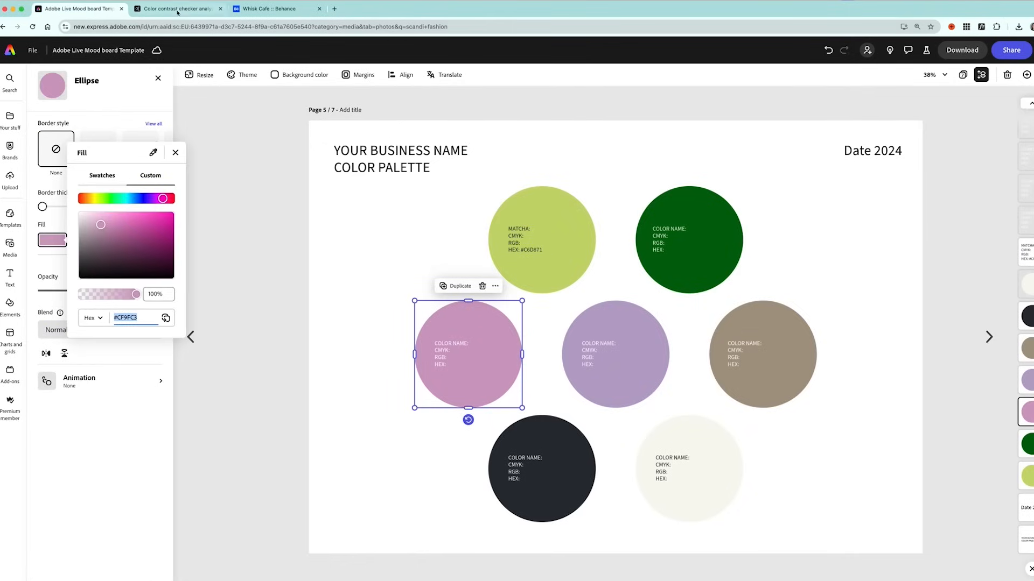
left_click(178, 9)
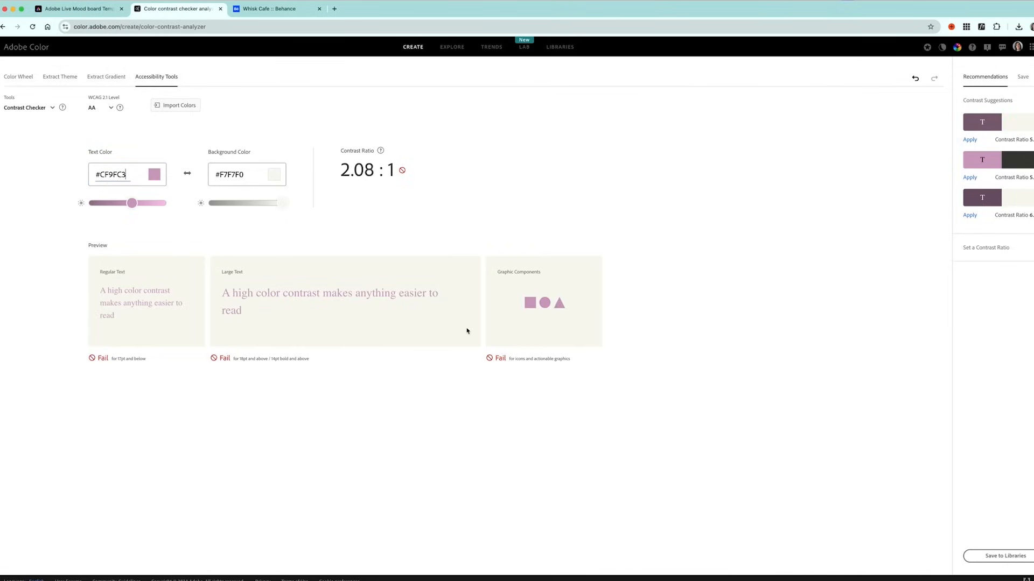
mouse_move(491, 345)
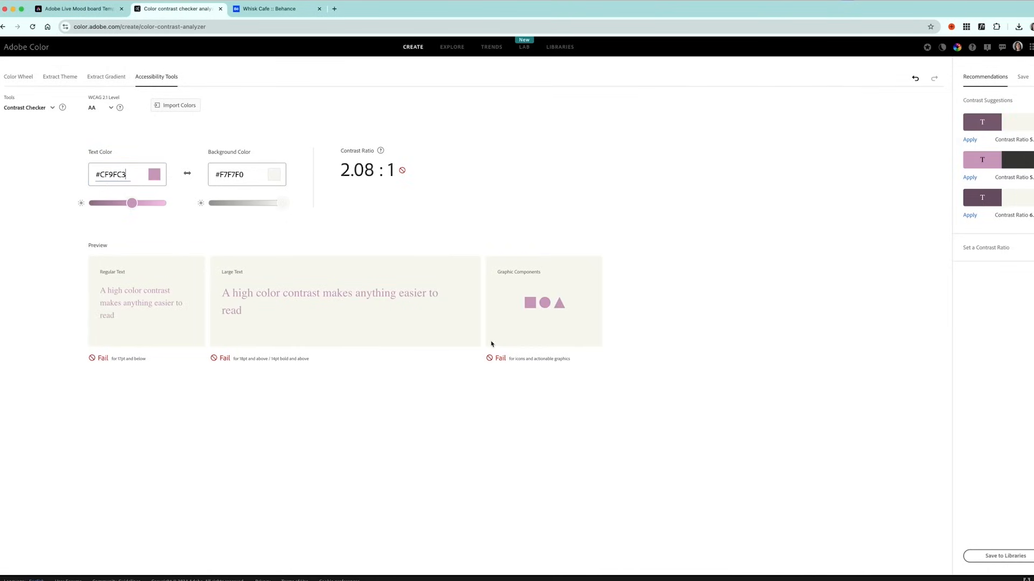
mouse_move(478, 375)
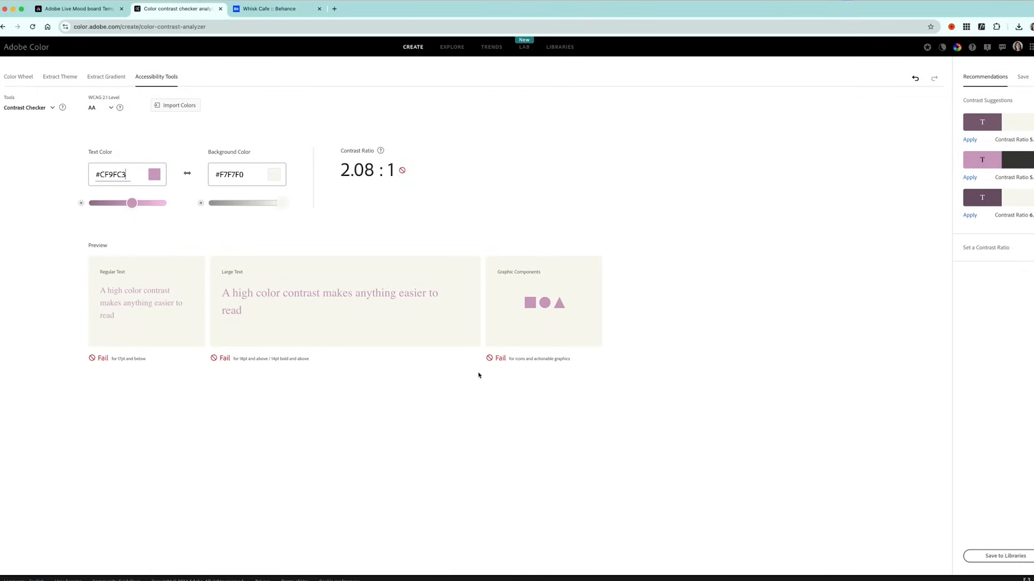